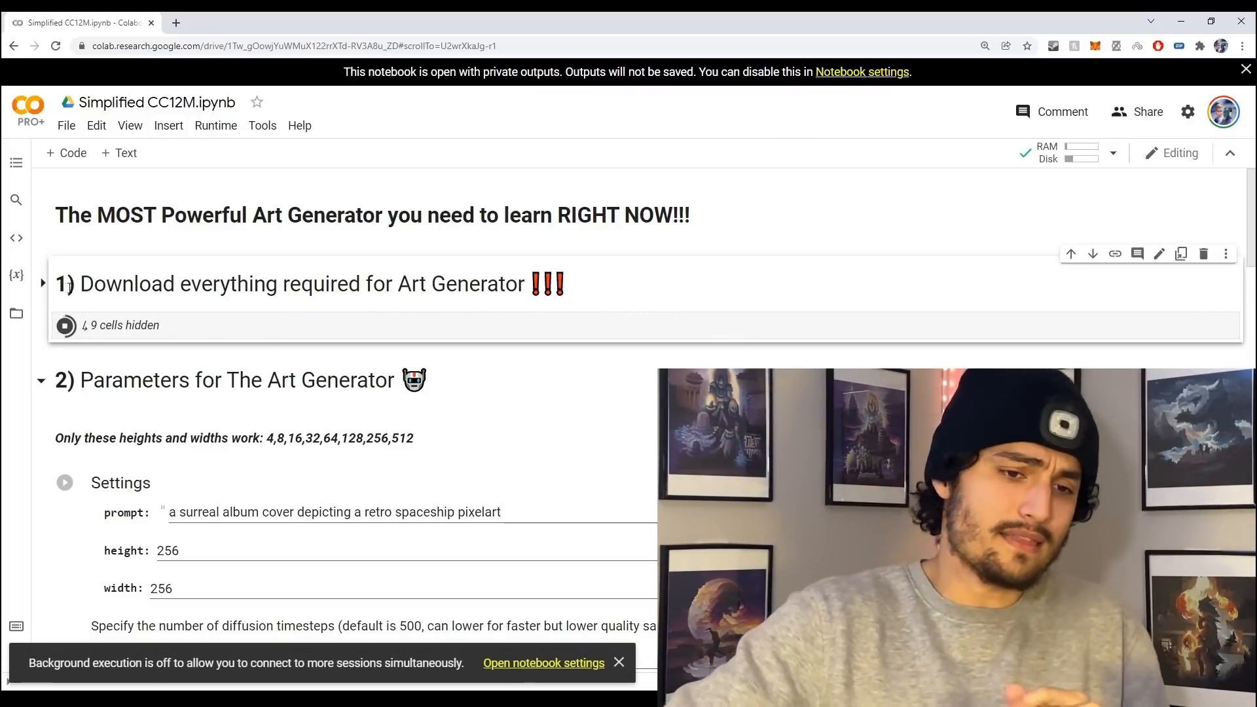
Expand the download section to check its cells, then set the prompt to 'a colorful flower, watercolor painting'.
click(43, 283)
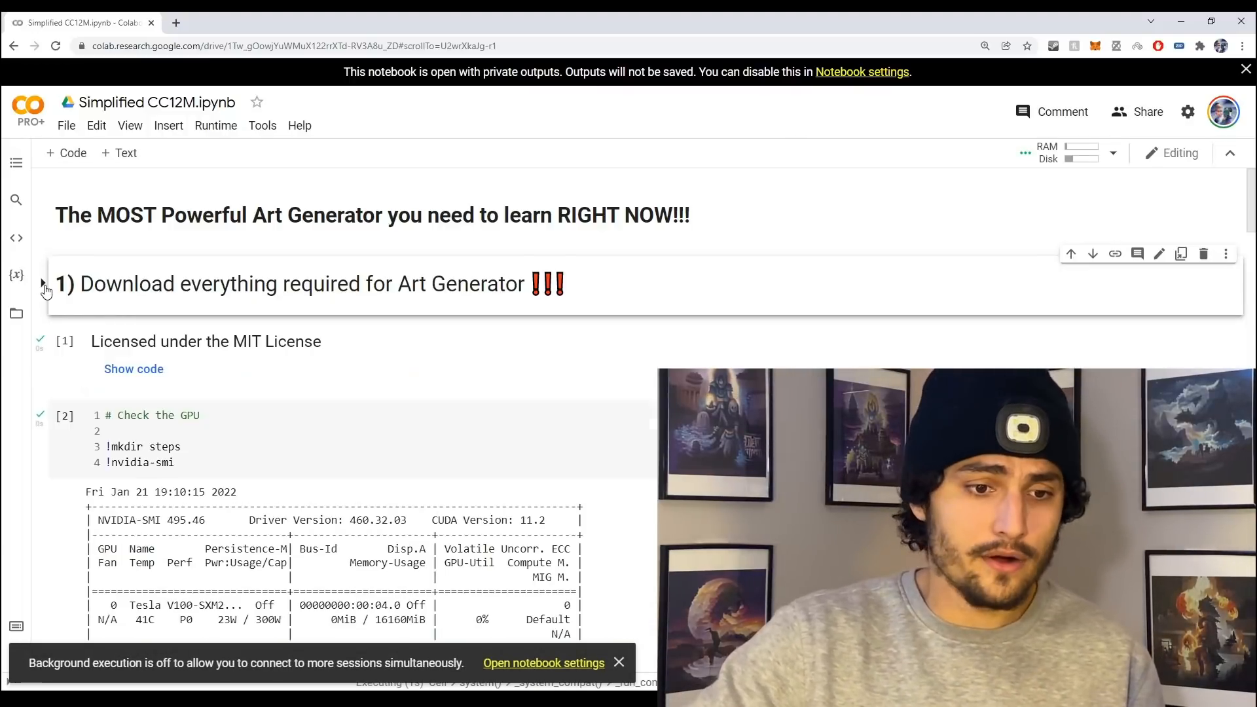
scroll(down, 3)
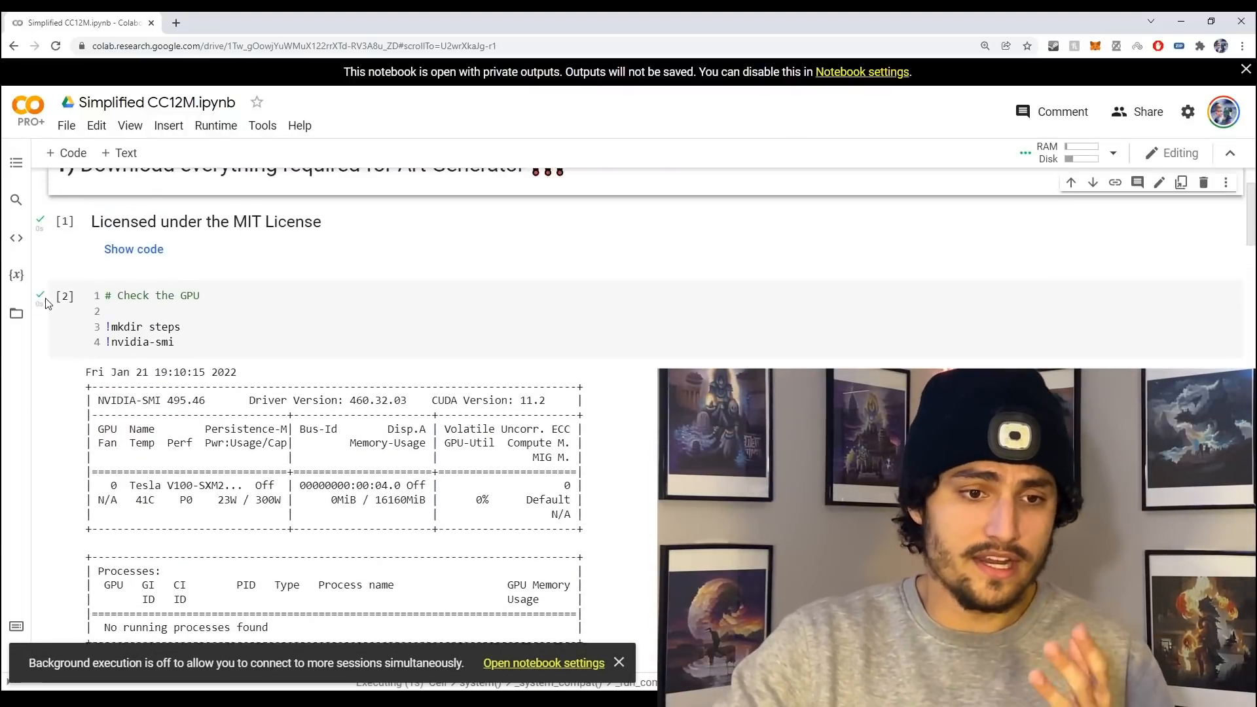
scroll(down, 3)
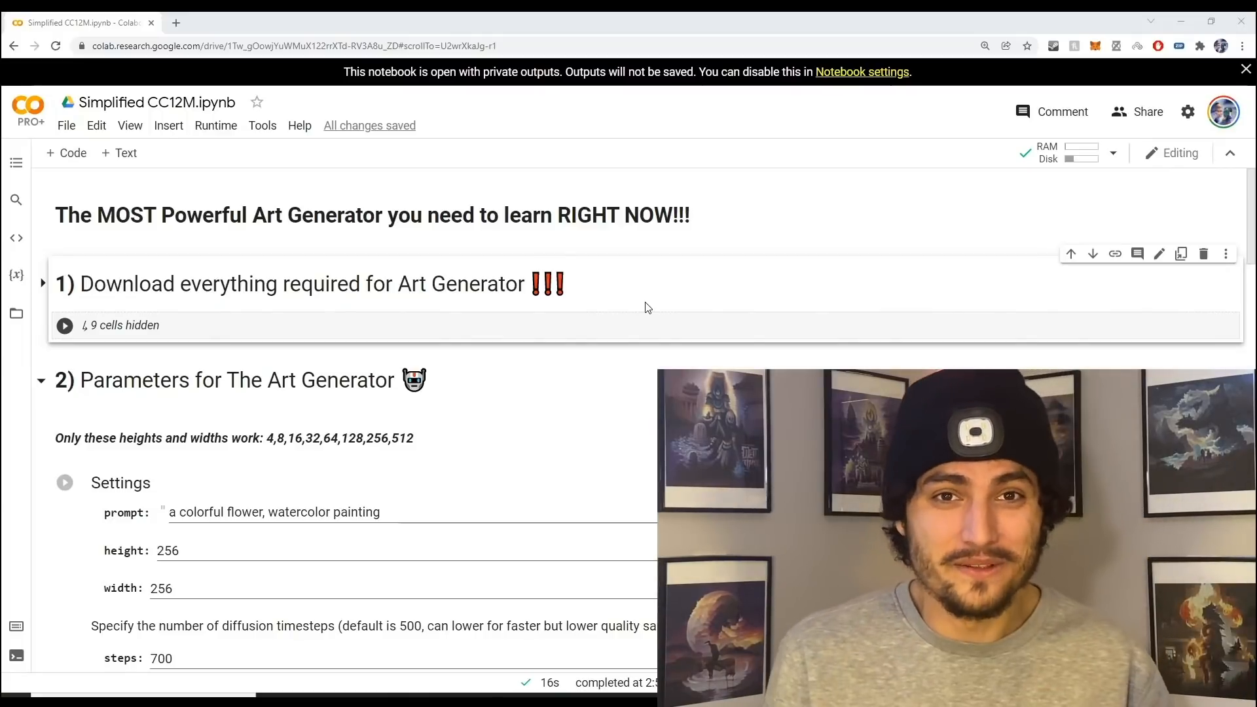
mouse_move(737, 297)
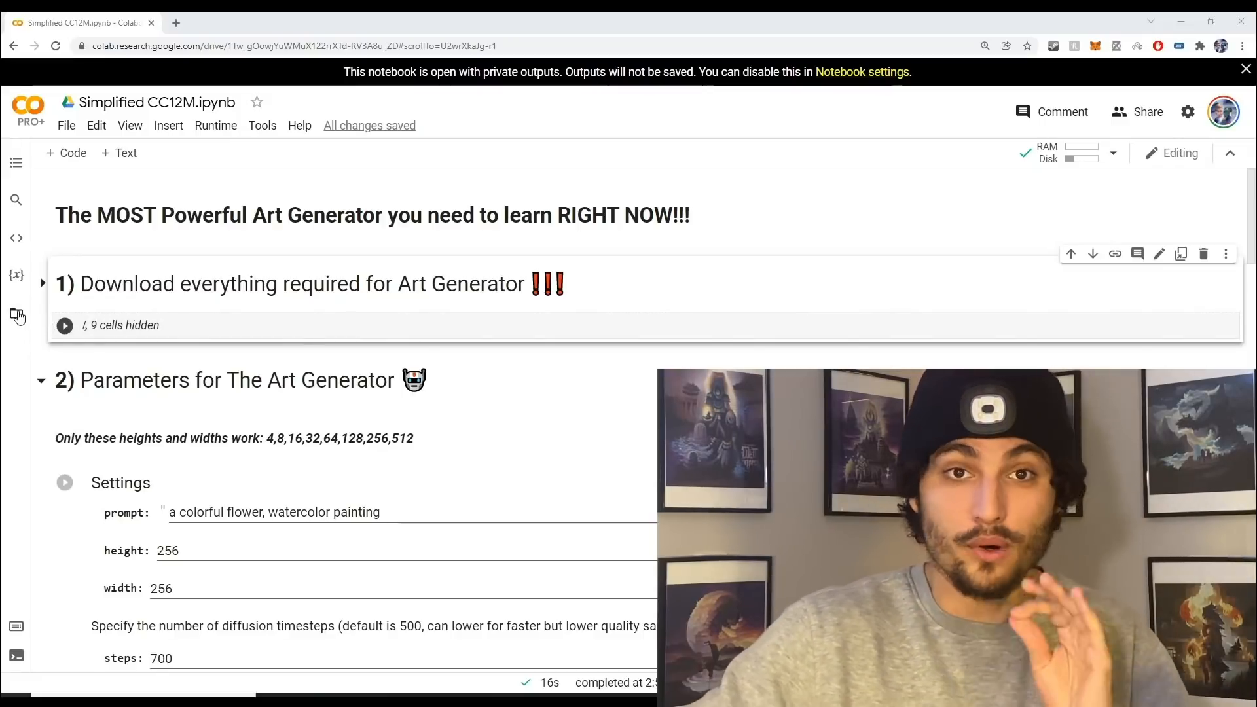
Show the Files panel listing the sample_data, steps and v-diffusion-pytorch folders.
click(15, 316)
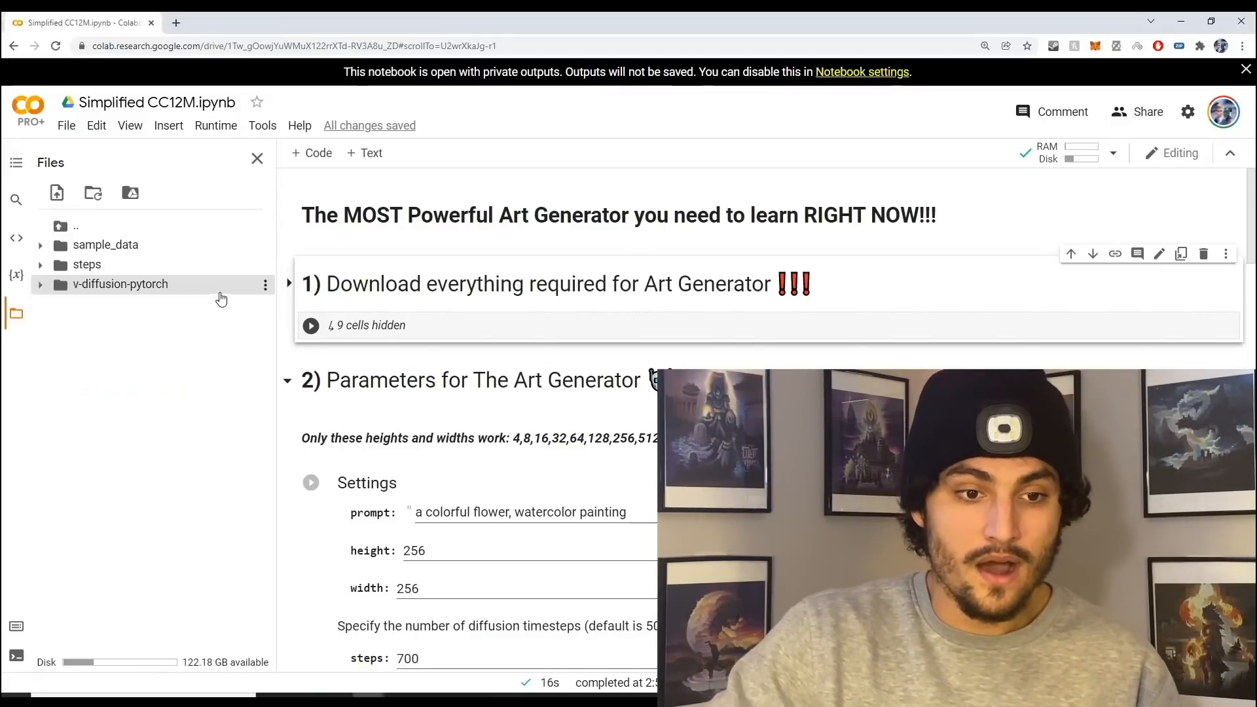
mouse_move(199, 334)
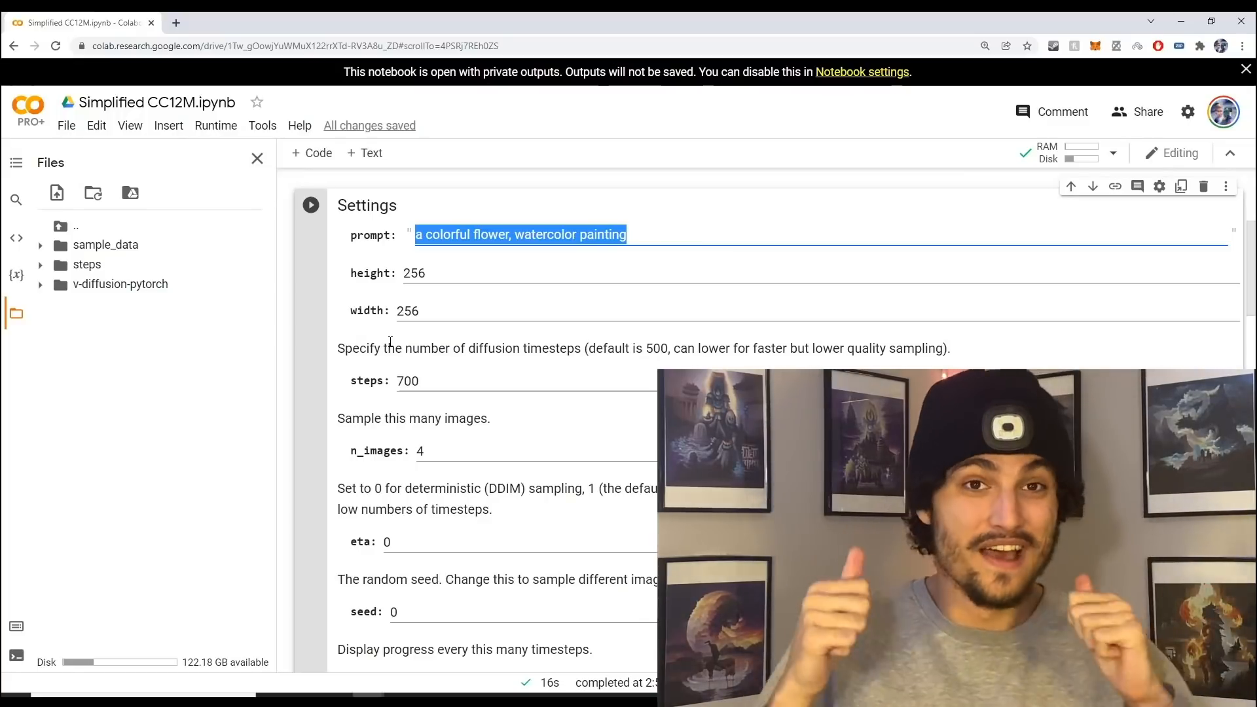
click(626, 234)
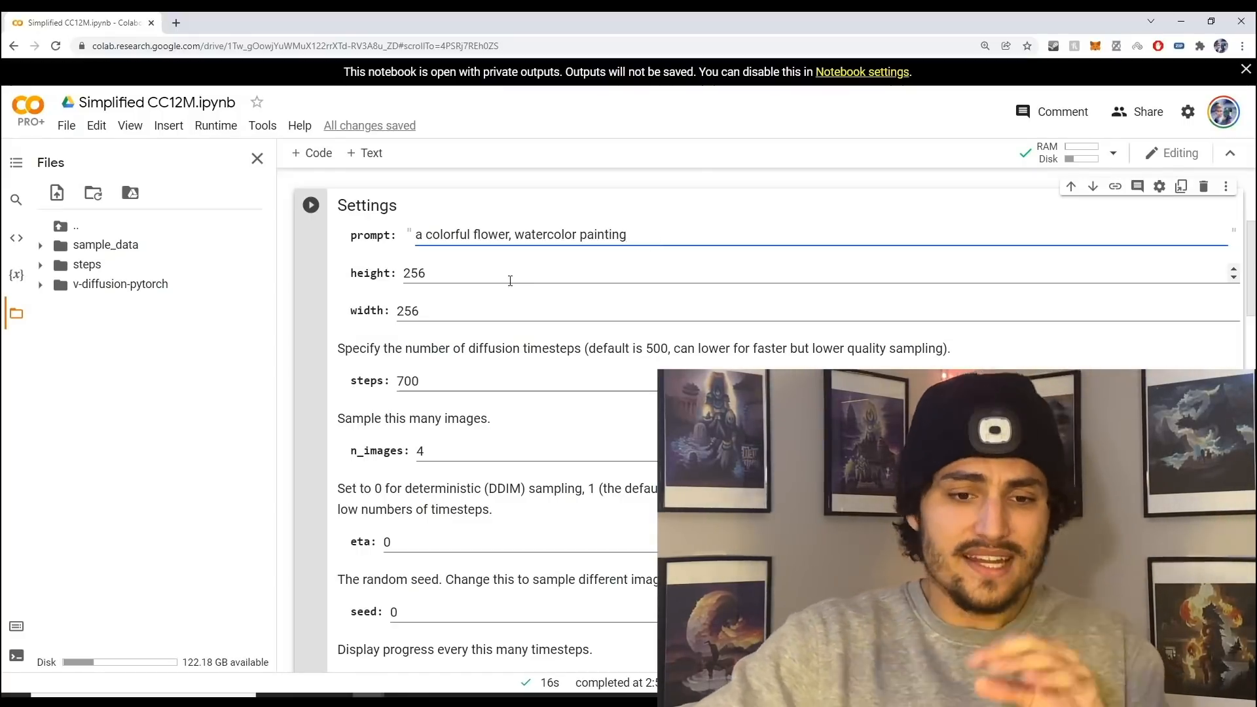
scroll(up, 3)
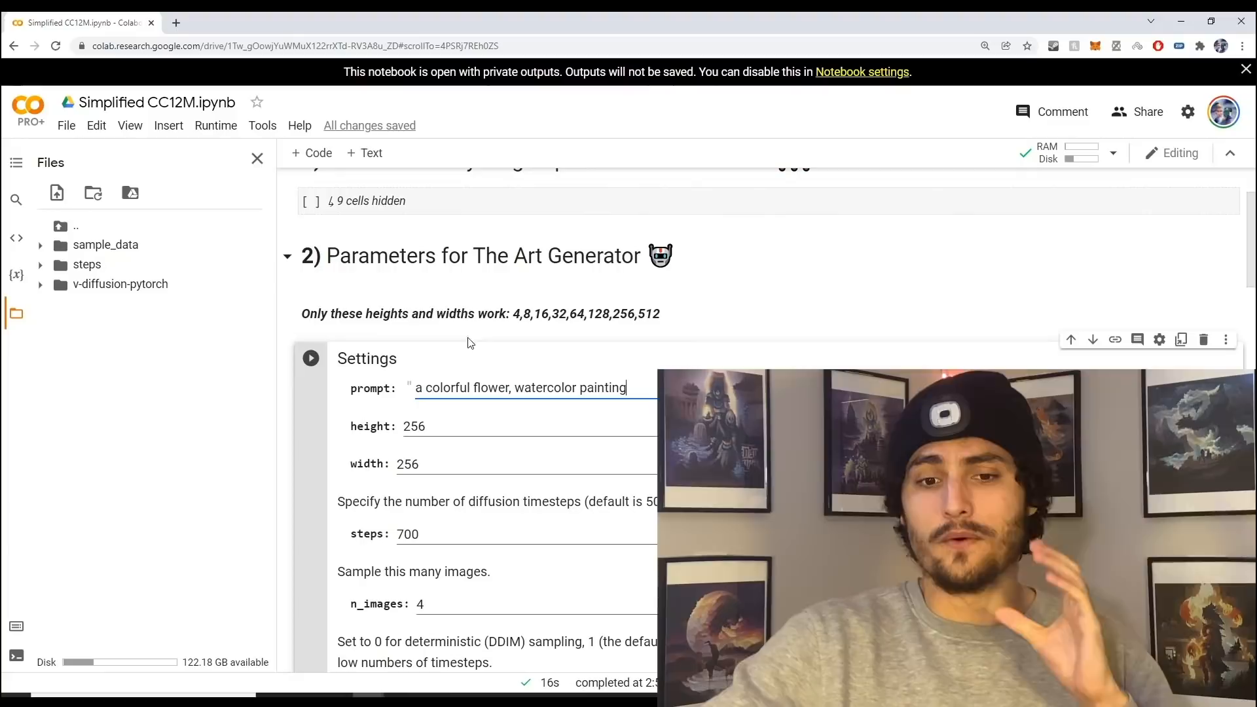
double_click(586, 313)
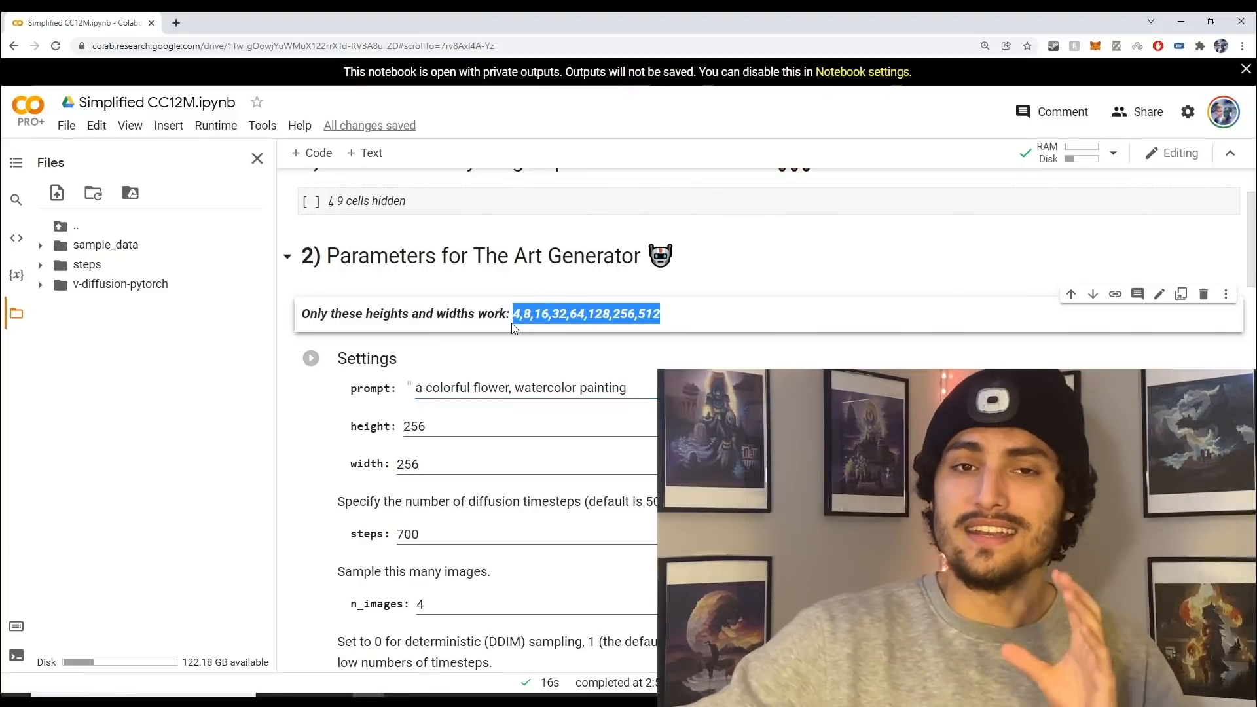
click(665, 330)
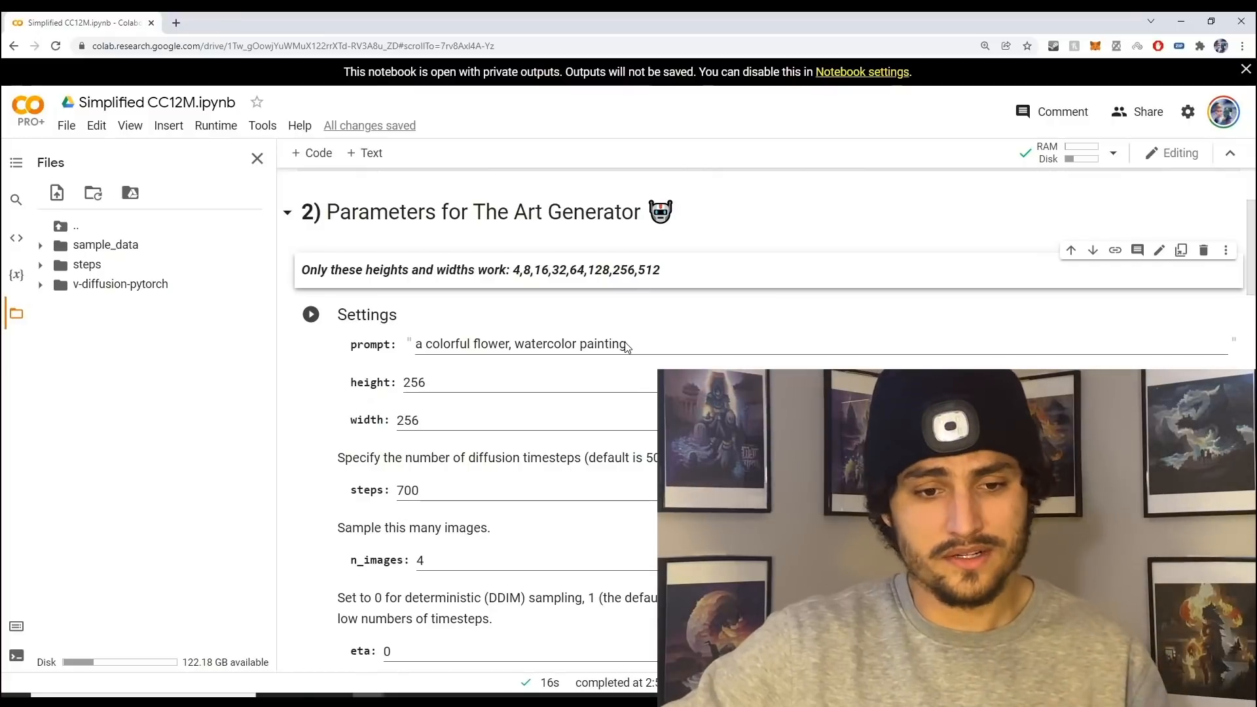
scroll(down, 3)
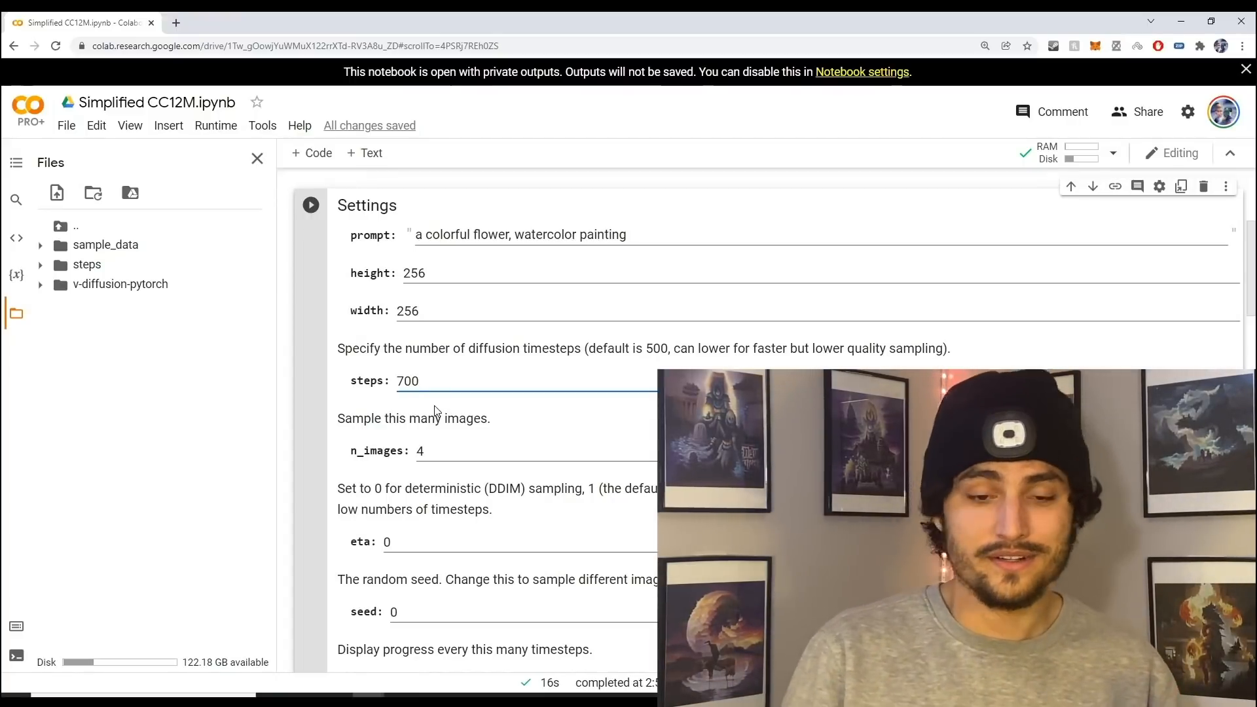
double_click(453, 418)
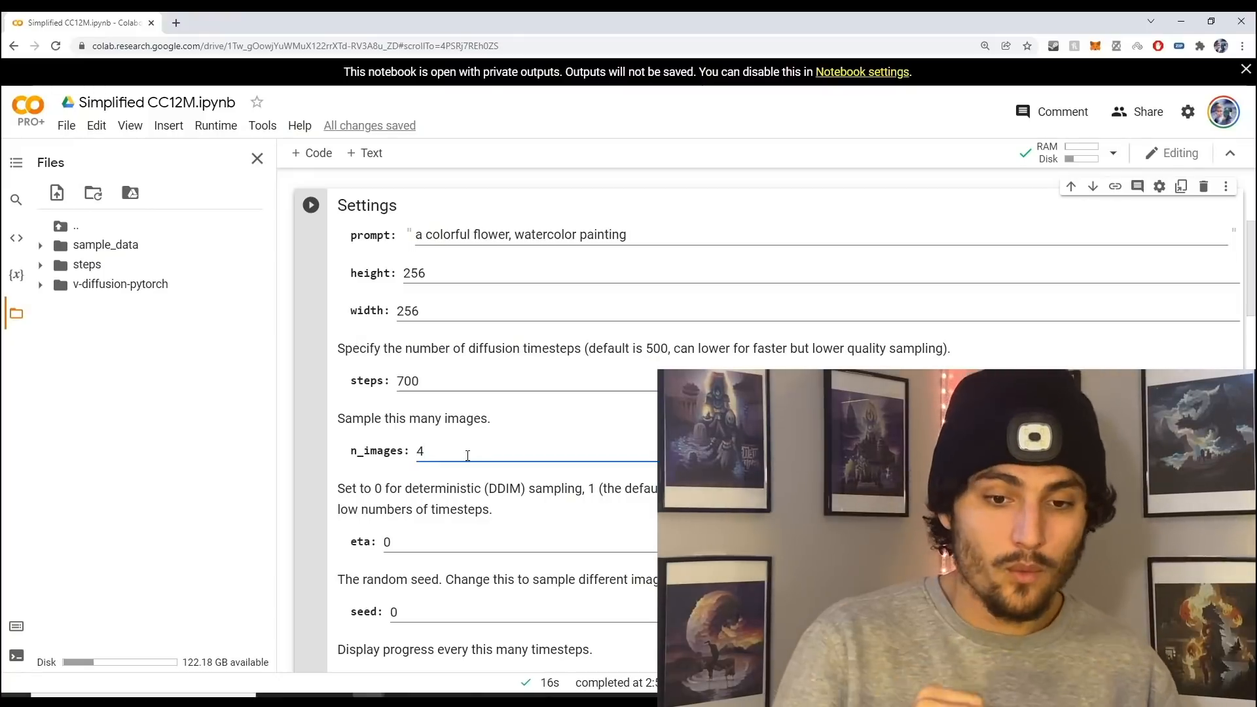
scroll(down, 3)
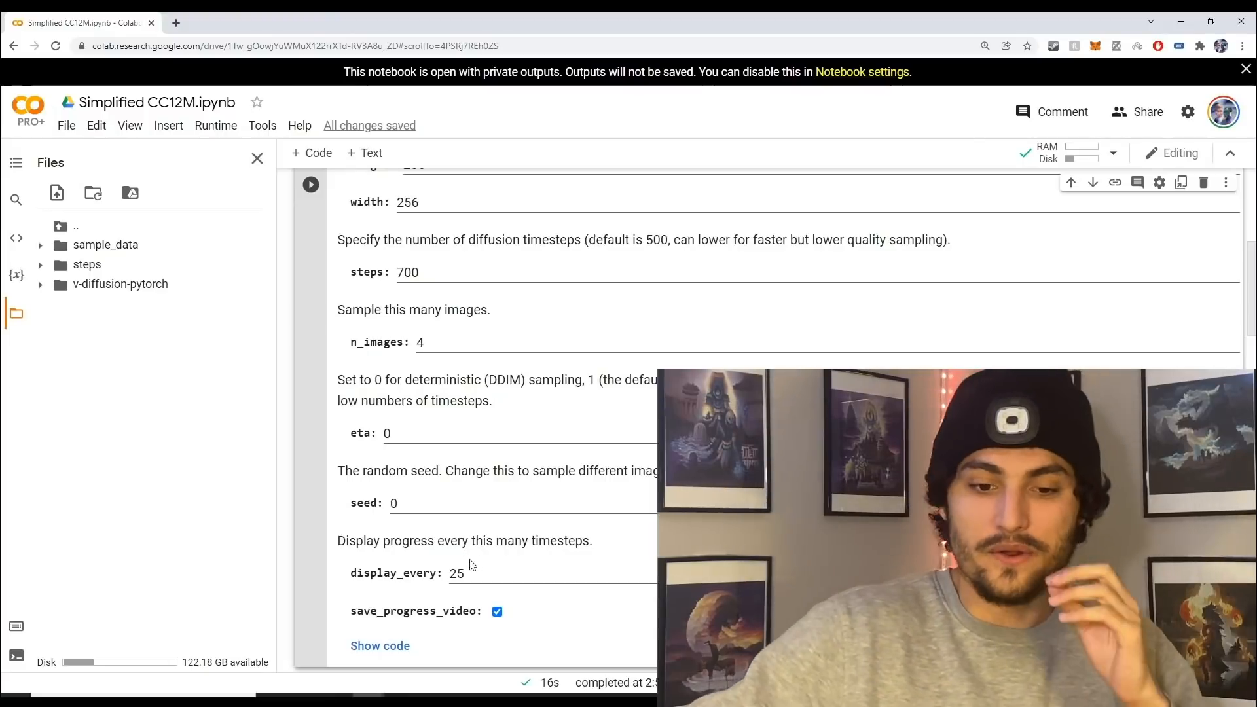
click(469, 572)
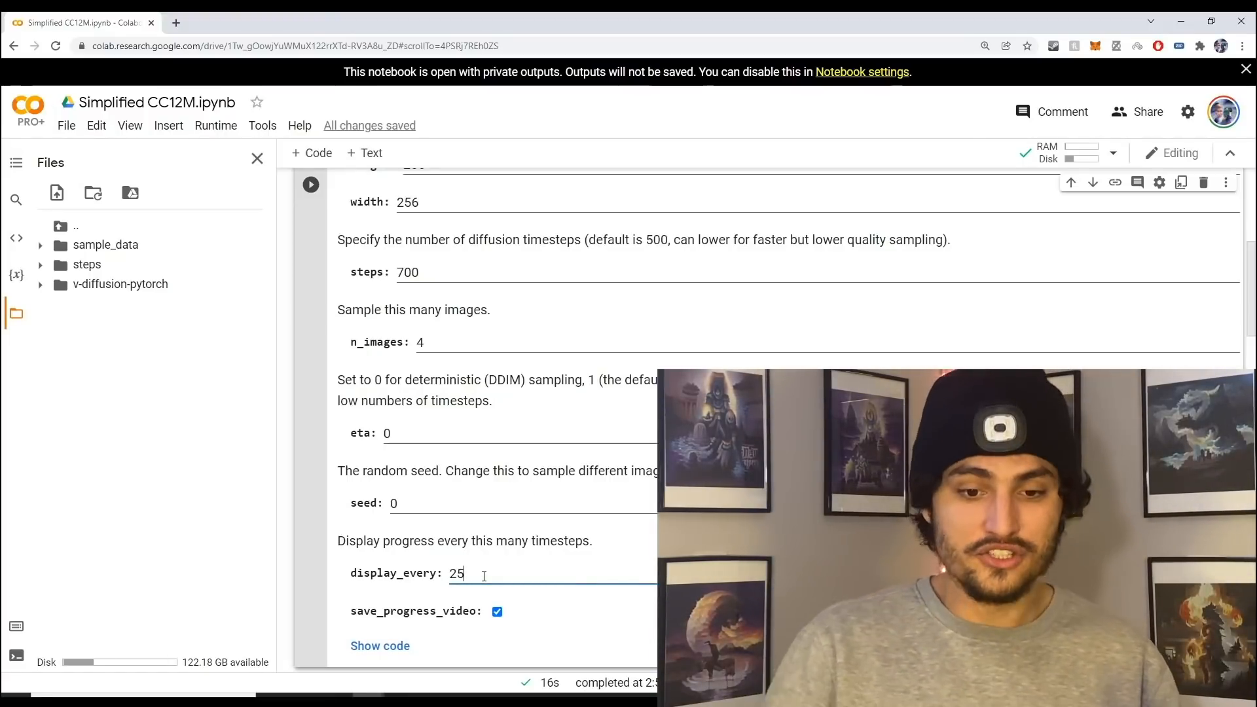
scroll(down, 3)
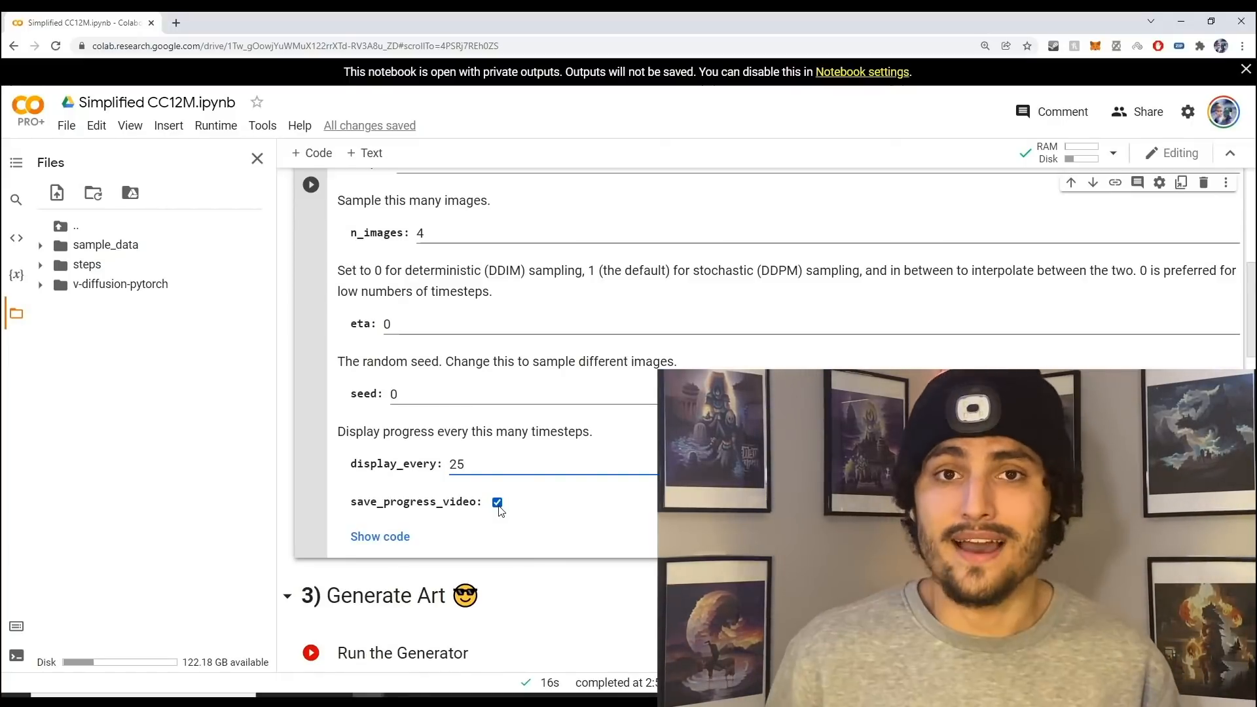
scroll(up, 3)
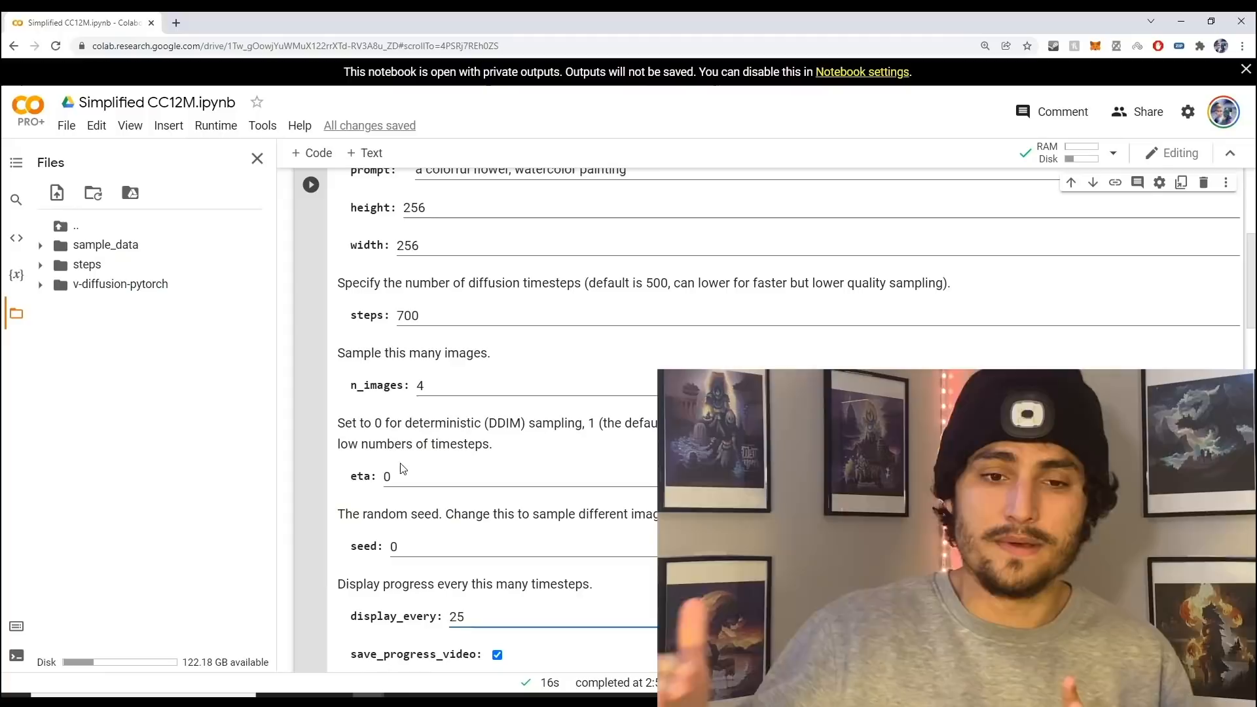
scroll(up, 3)
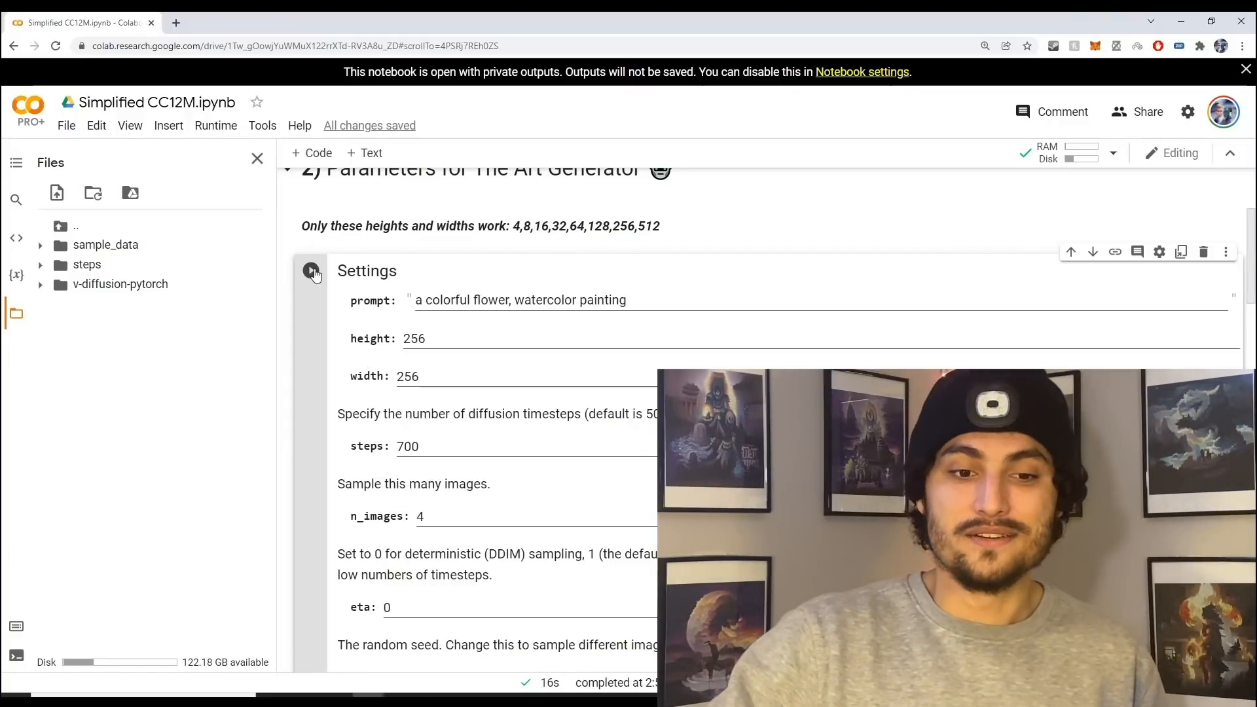
Run the Settings cell to apply the flower prompt parameters and move to section 3 Generate Art.
click(312, 270)
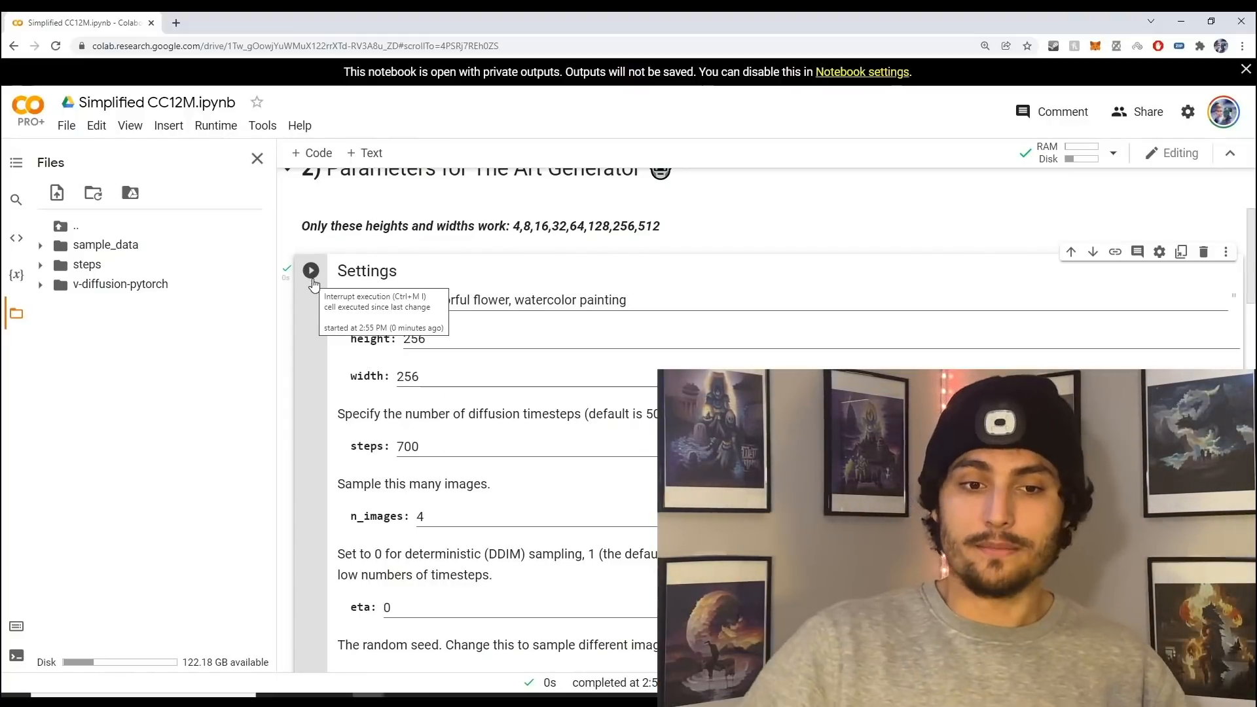
mouse_move(306, 249)
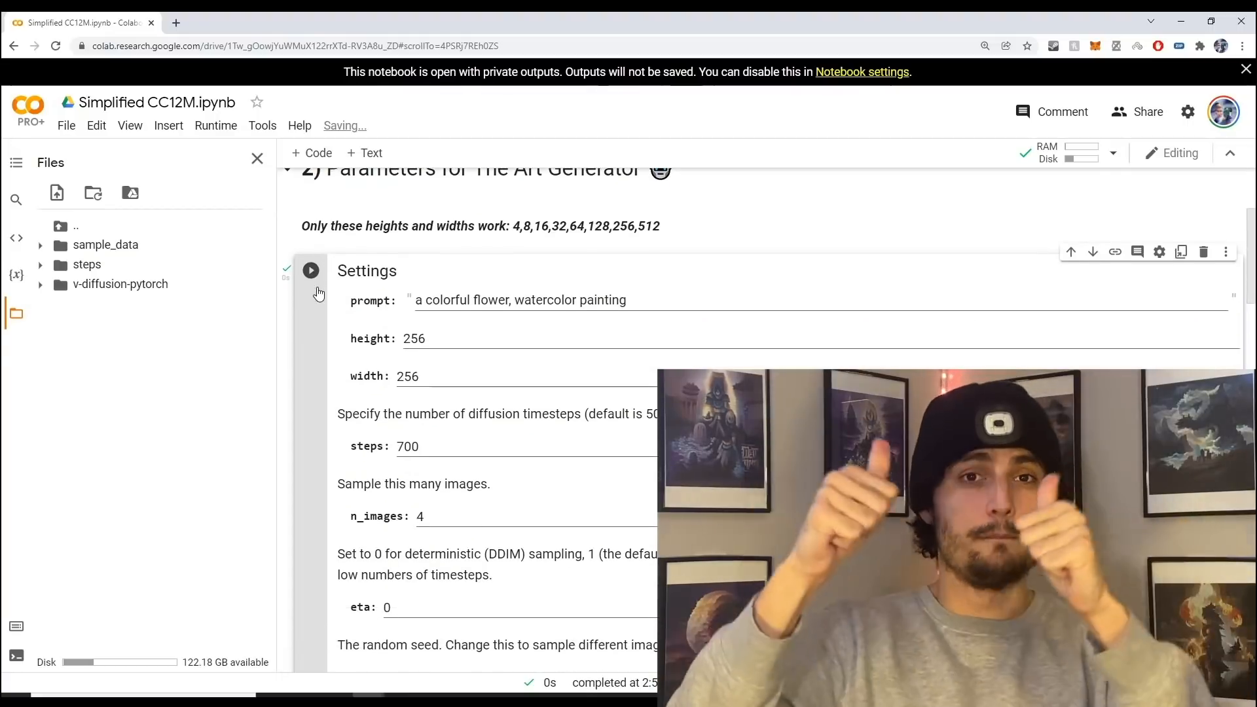
scroll(down, 3)
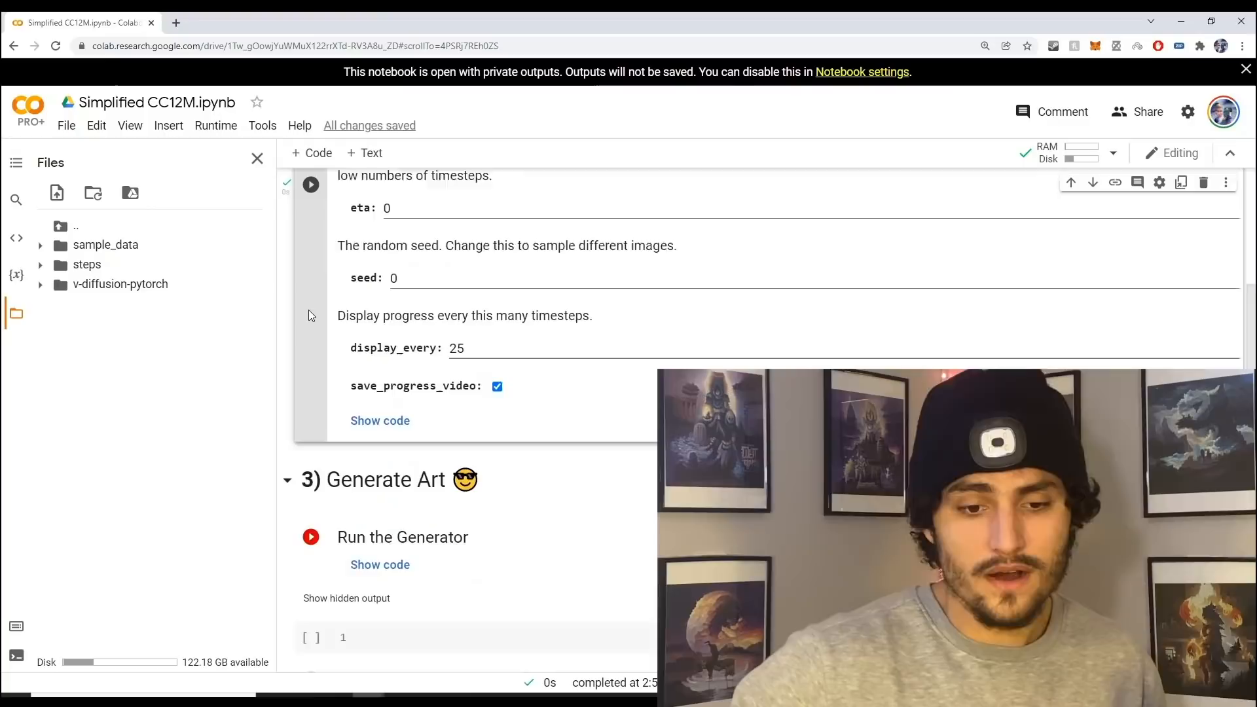
scroll(down, 3)
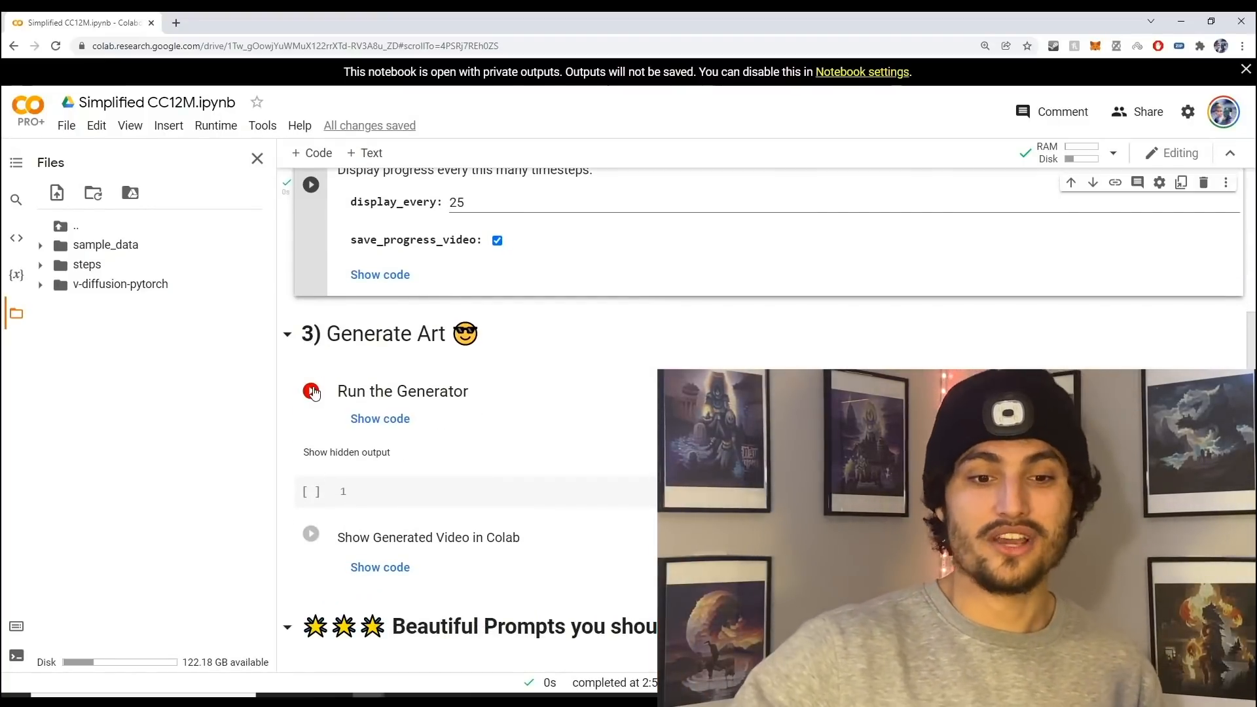
mouse_move(311, 391)
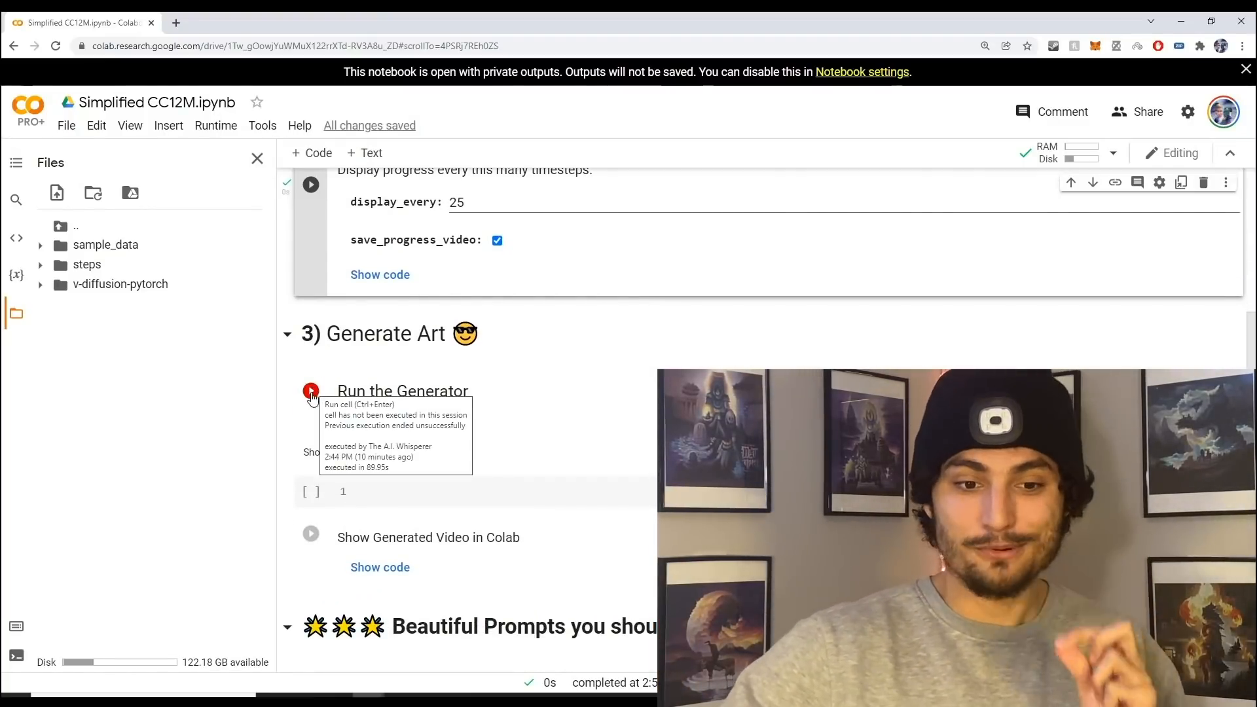
Run the generator for 700 steps on the flower prompt, watching the intermediate step images.
click(311, 392)
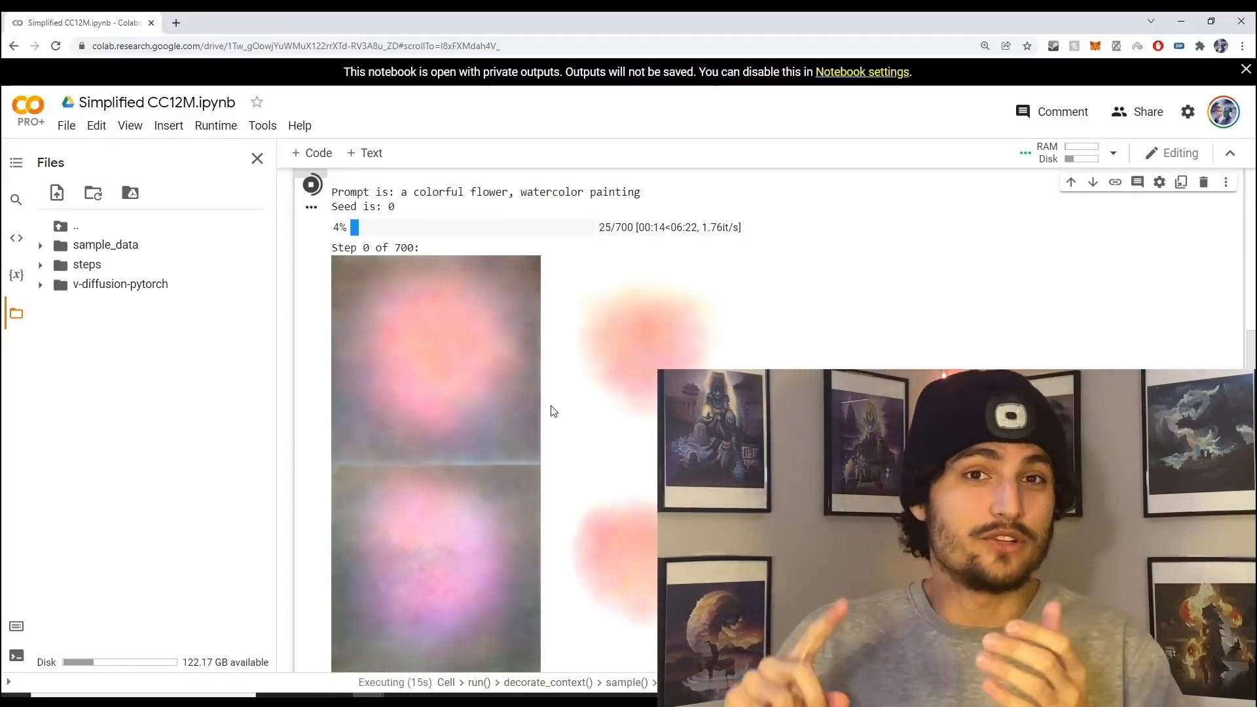
scroll(down, 3)
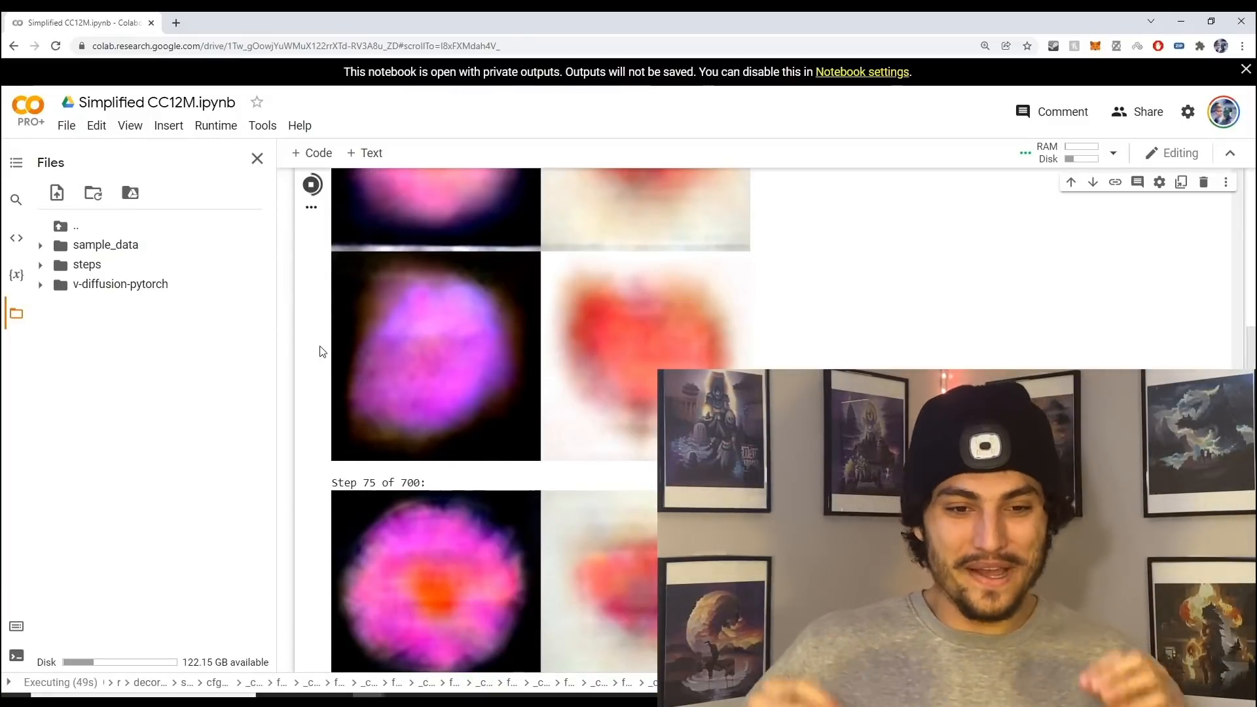
scroll(down, 3)
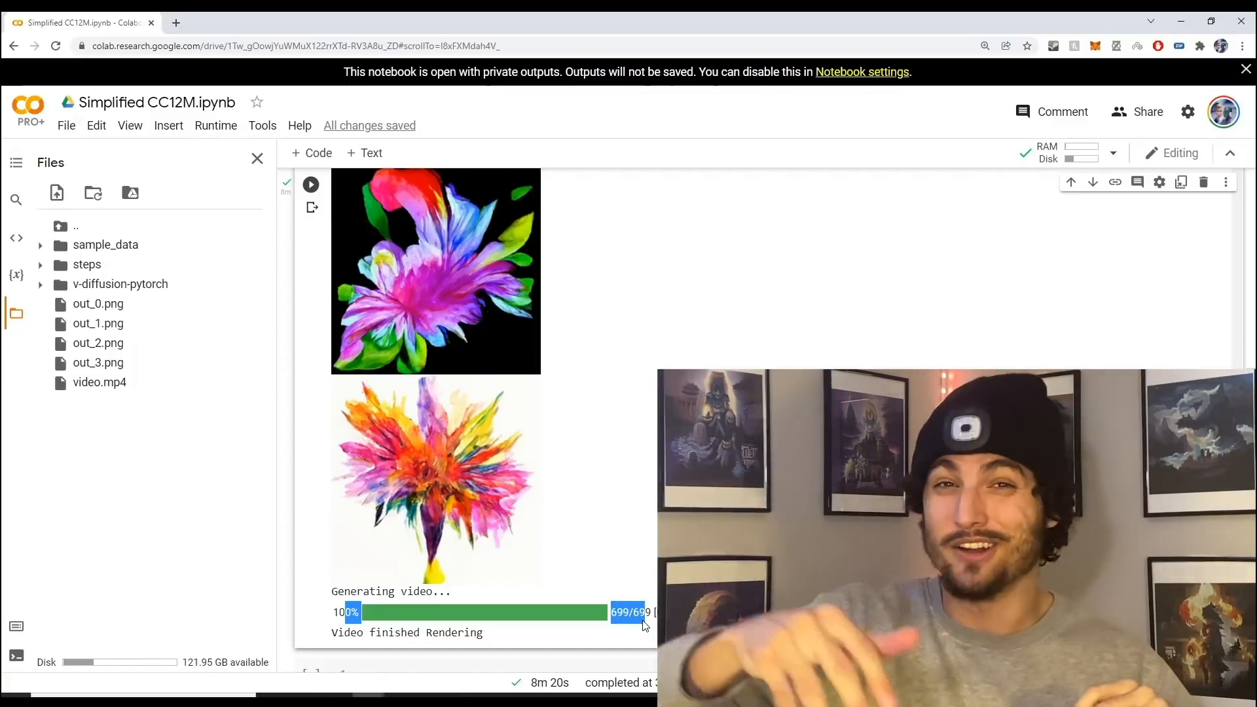
mouse_move(361, 417)
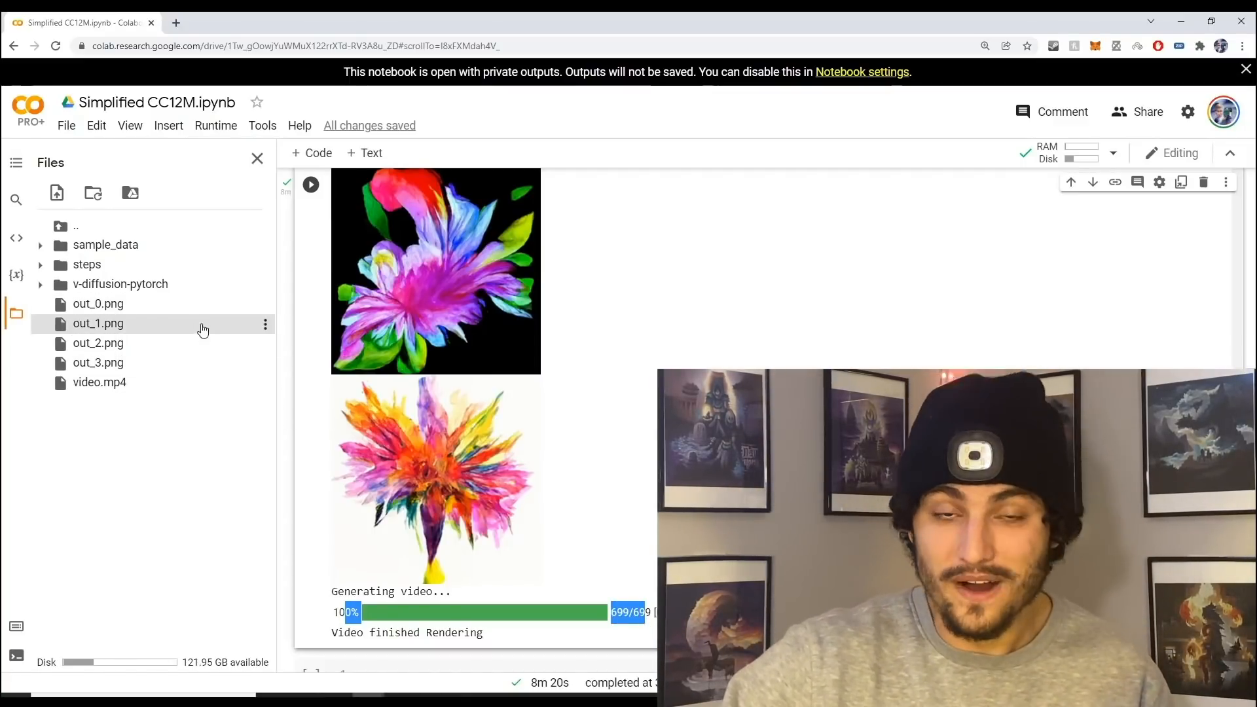
mouse_move(168, 400)
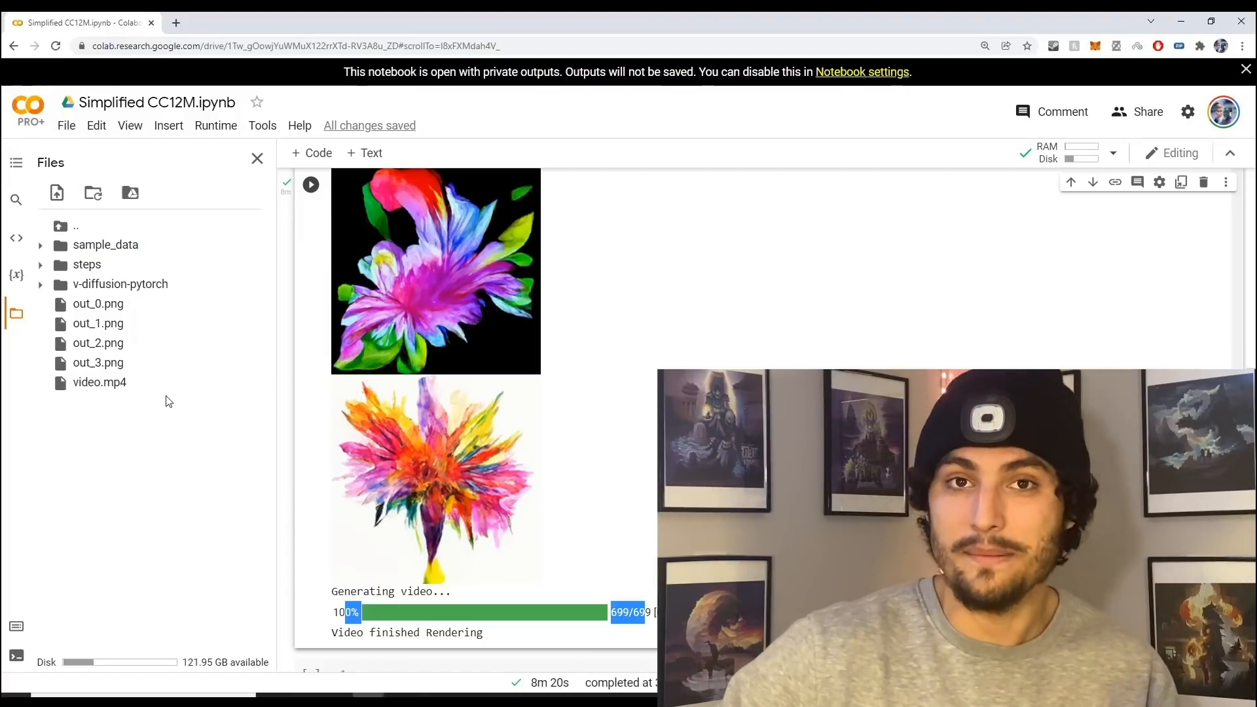
mouse_move(192, 416)
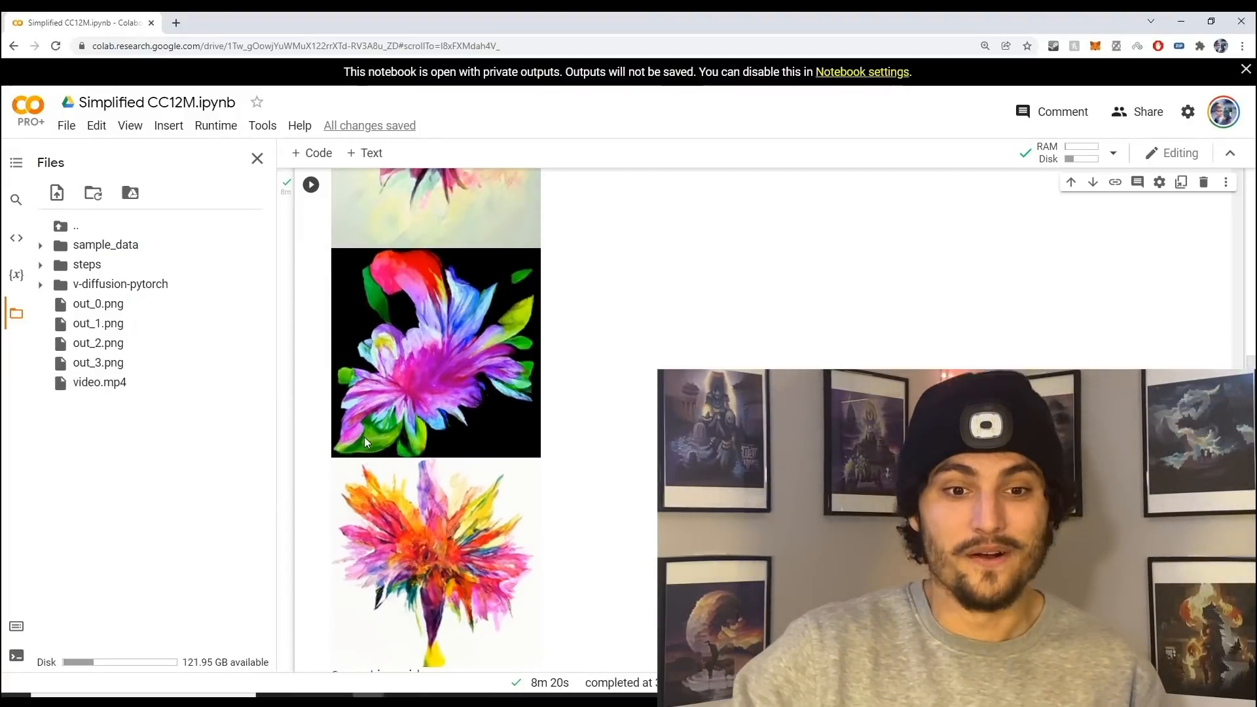
View the generated out_0.png and out_1.png flower images beside the notebook.
scroll(down, 3)
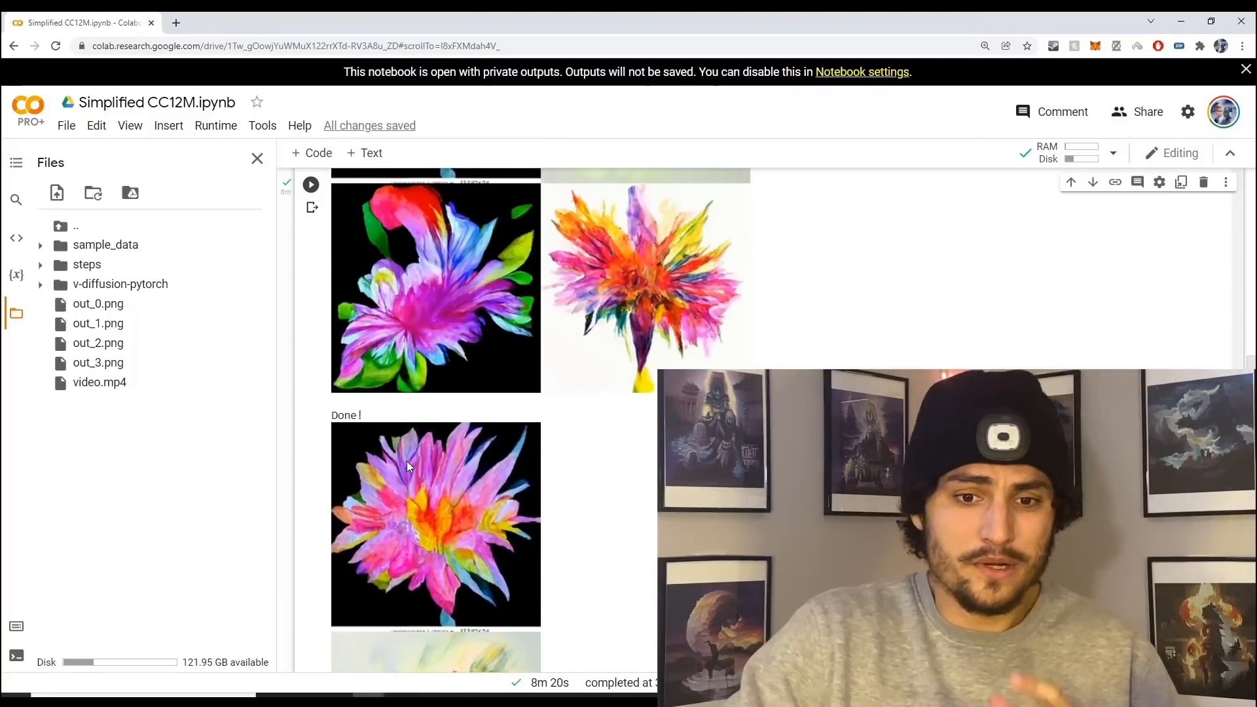
double_click(98, 303)
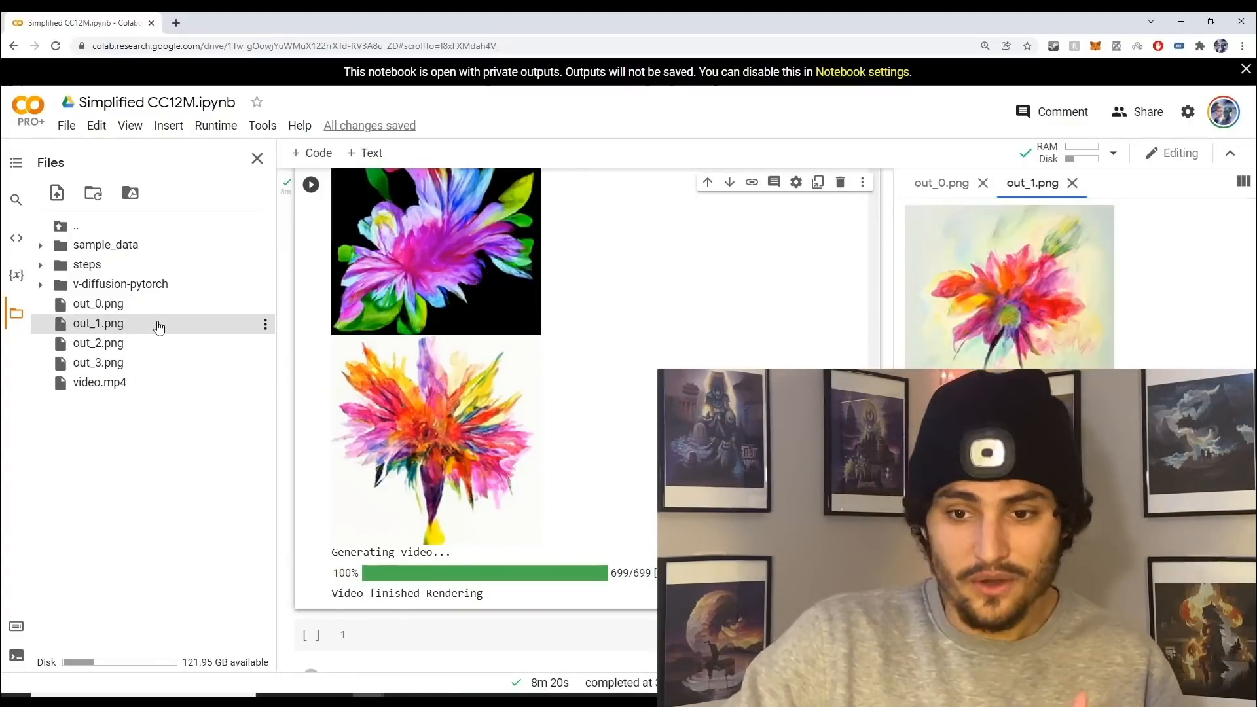
click(265, 323)
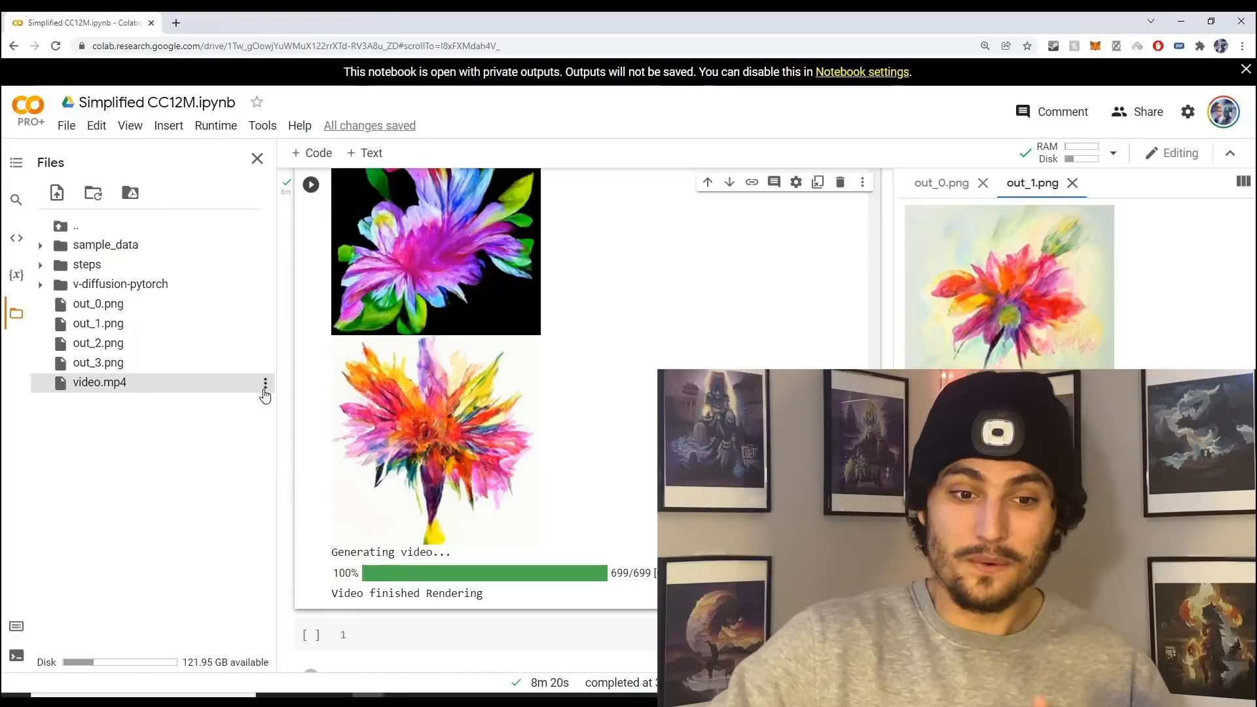
Show the generated flower video, play it and bring up its playback speed choices.
click(266, 383)
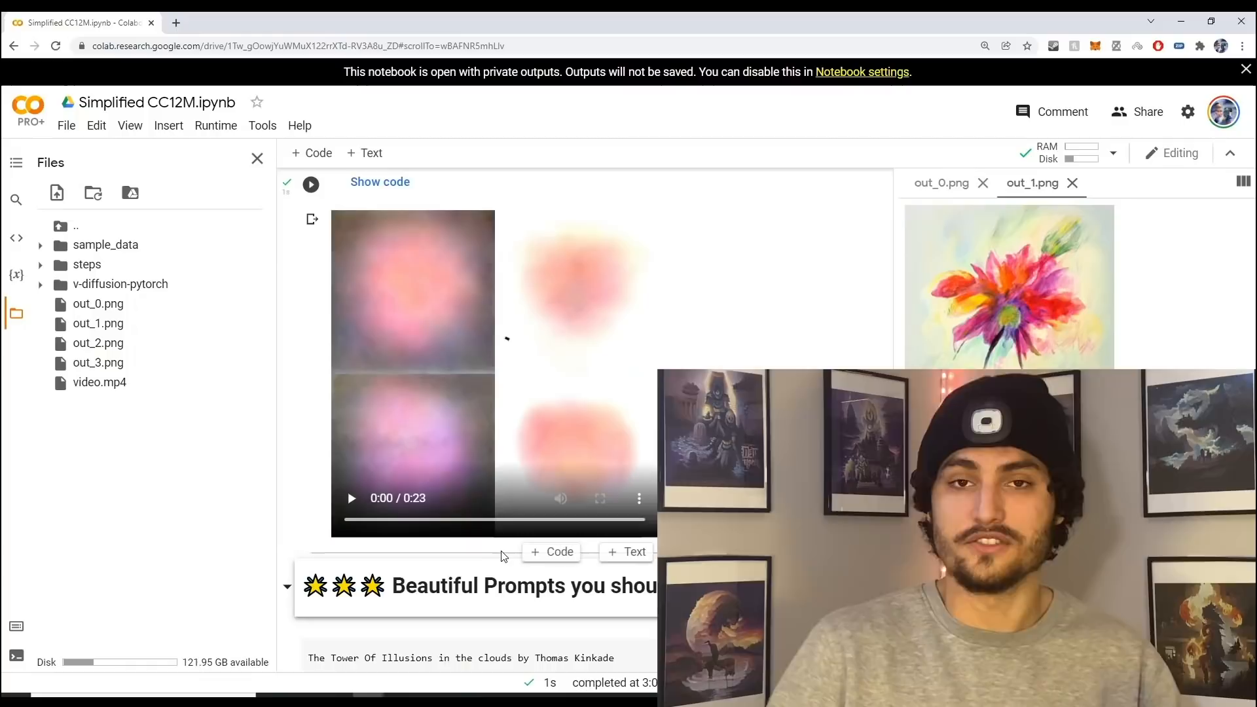
click(350, 497)
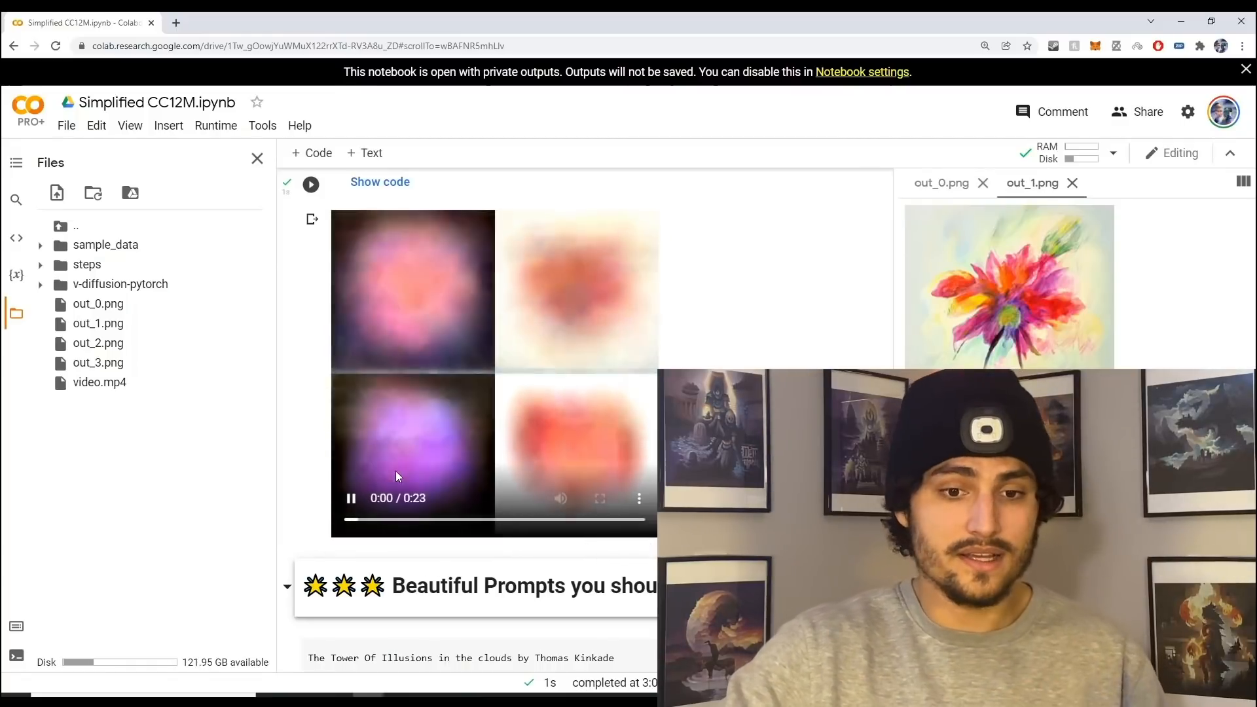
click(637, 498)
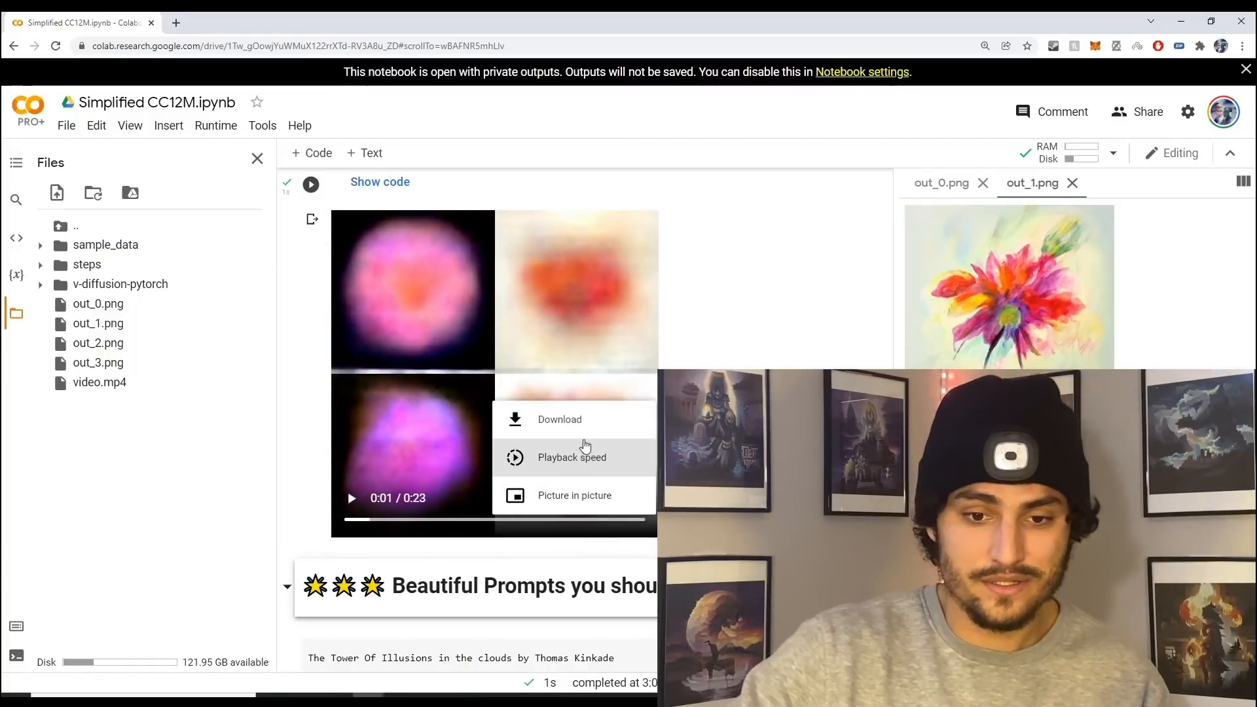
click(572, 457)
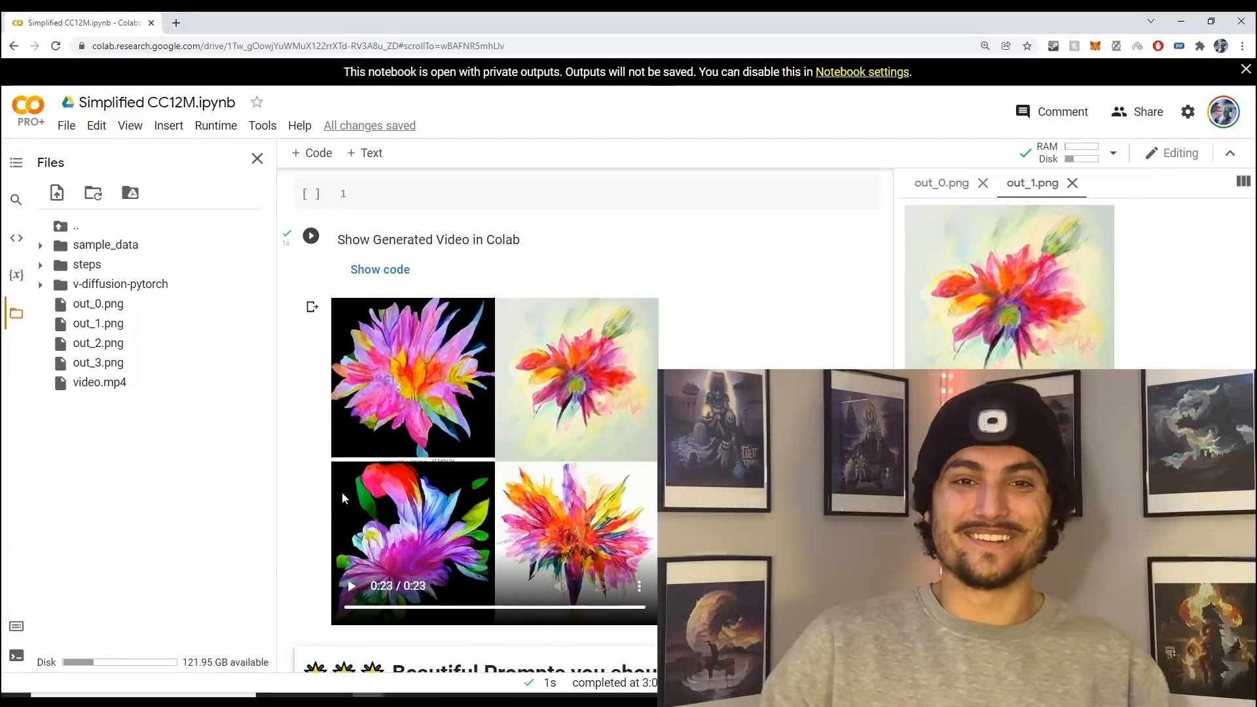
Return to the Settings form, where the prompt reads 'hyperrealistic psychedelic angel of air'.
scroll(down, 3)
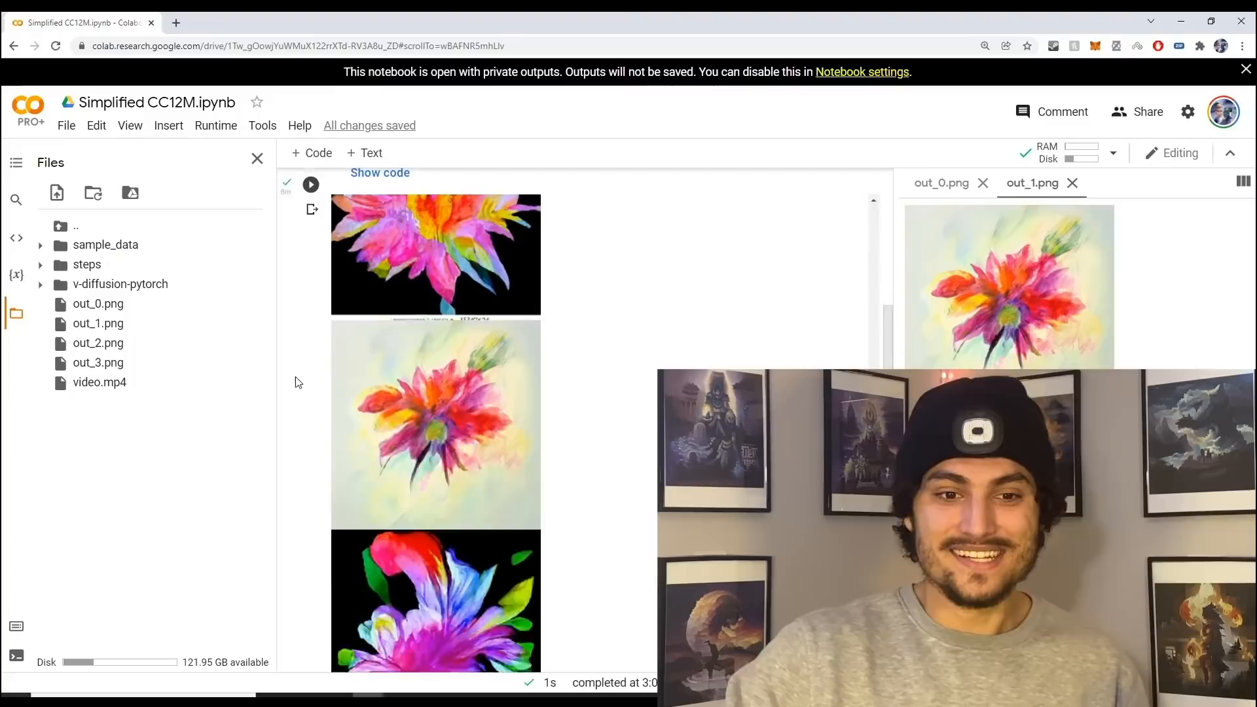
scroll(up, 3)
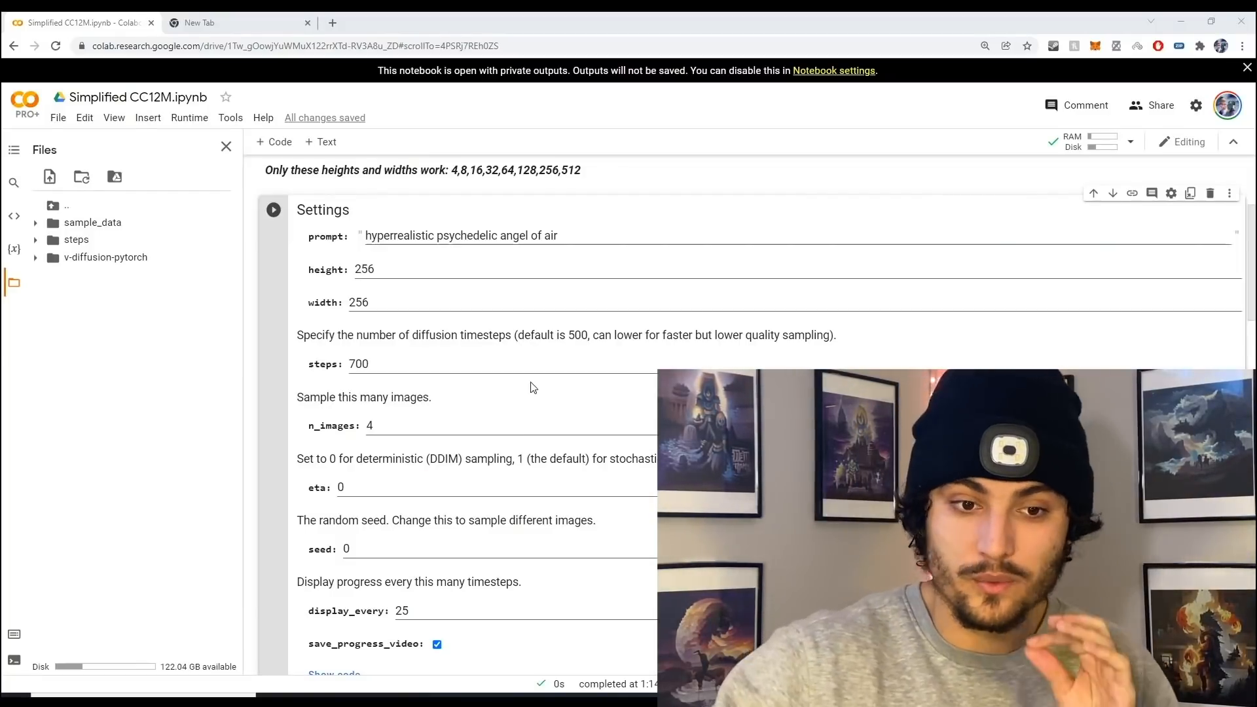
double_click(541, 234)
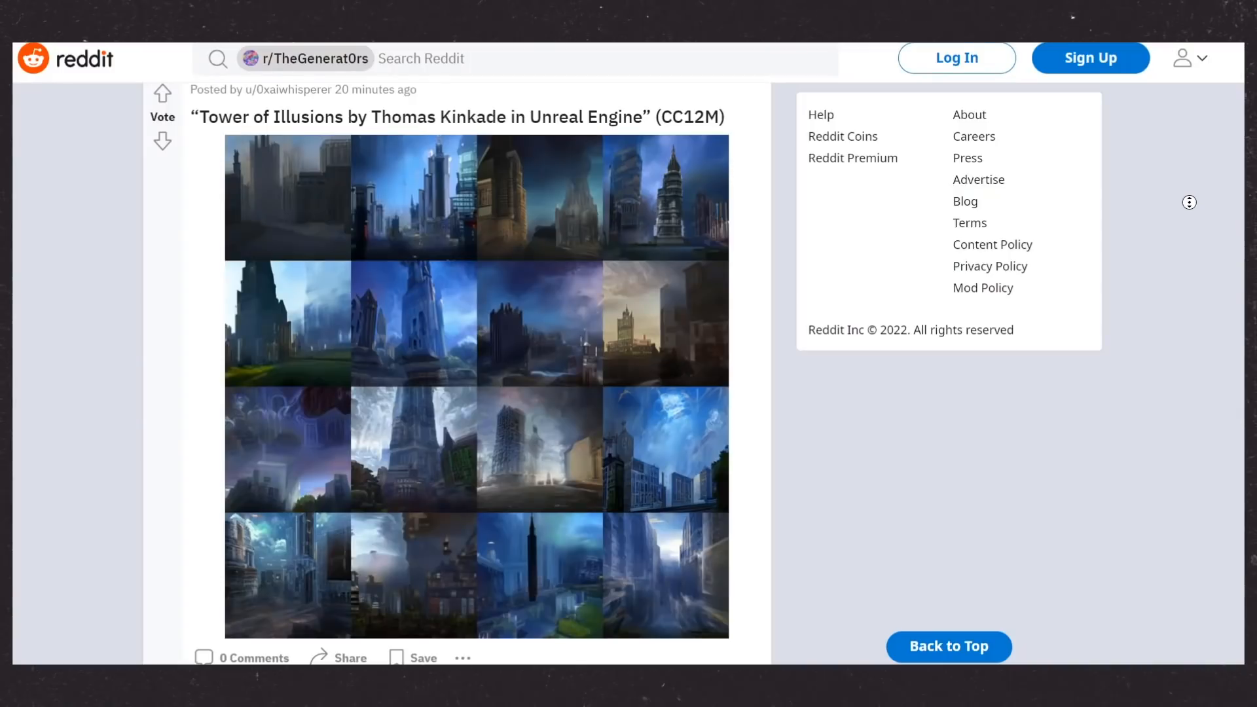
Browse r/TheGenerat0rs CC12M grids such as Architectural Visualizations and The Tower of Illusions, digital art.
scroll(down, 3)
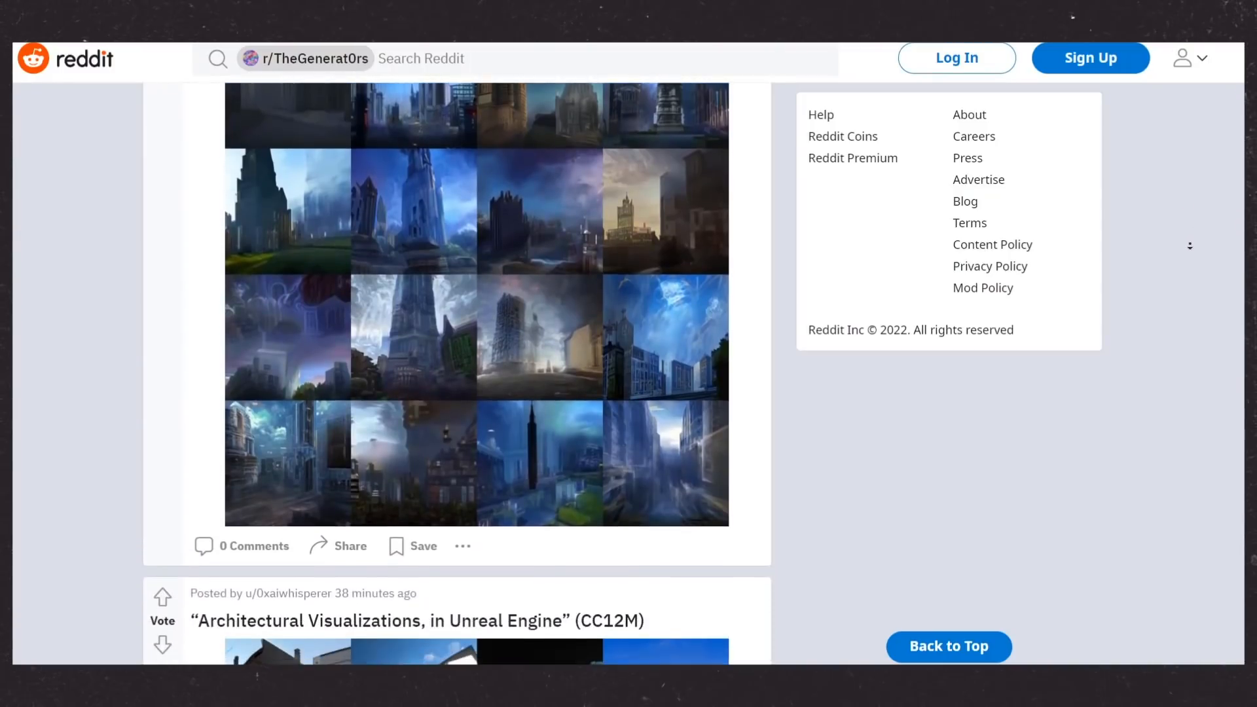
scroll(down, 3)
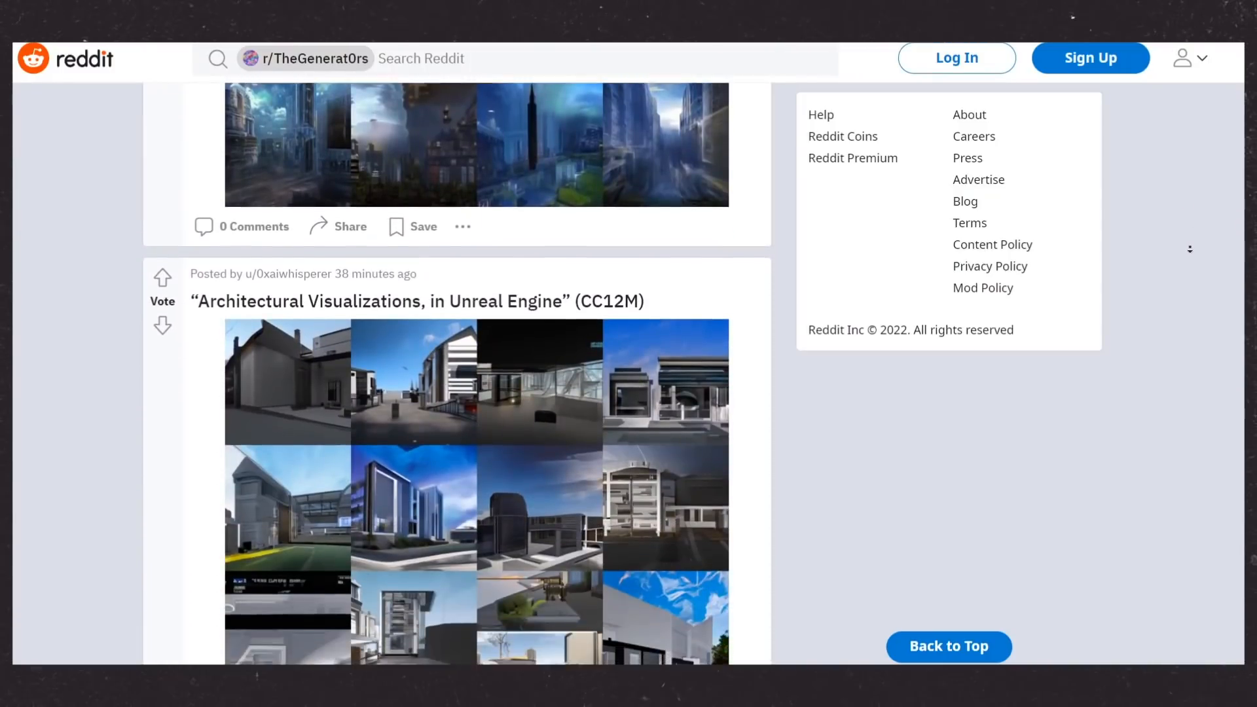
scroll(down, 3)
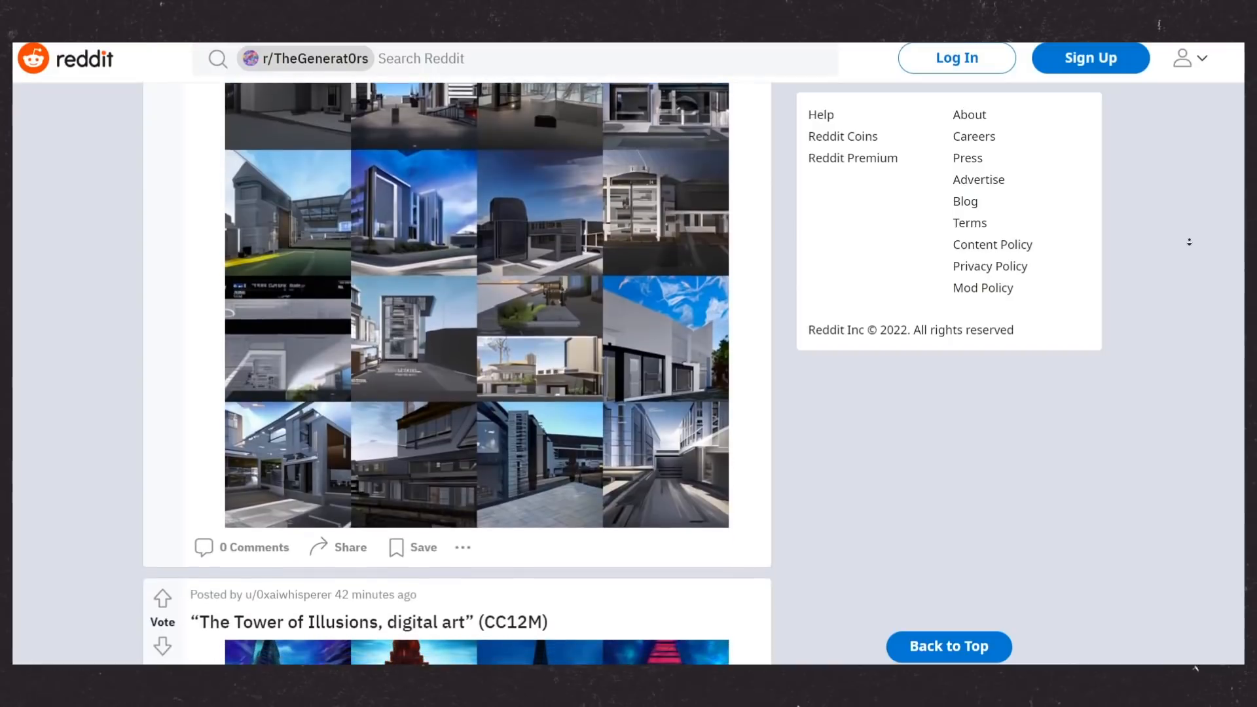
scroll(down, 3)
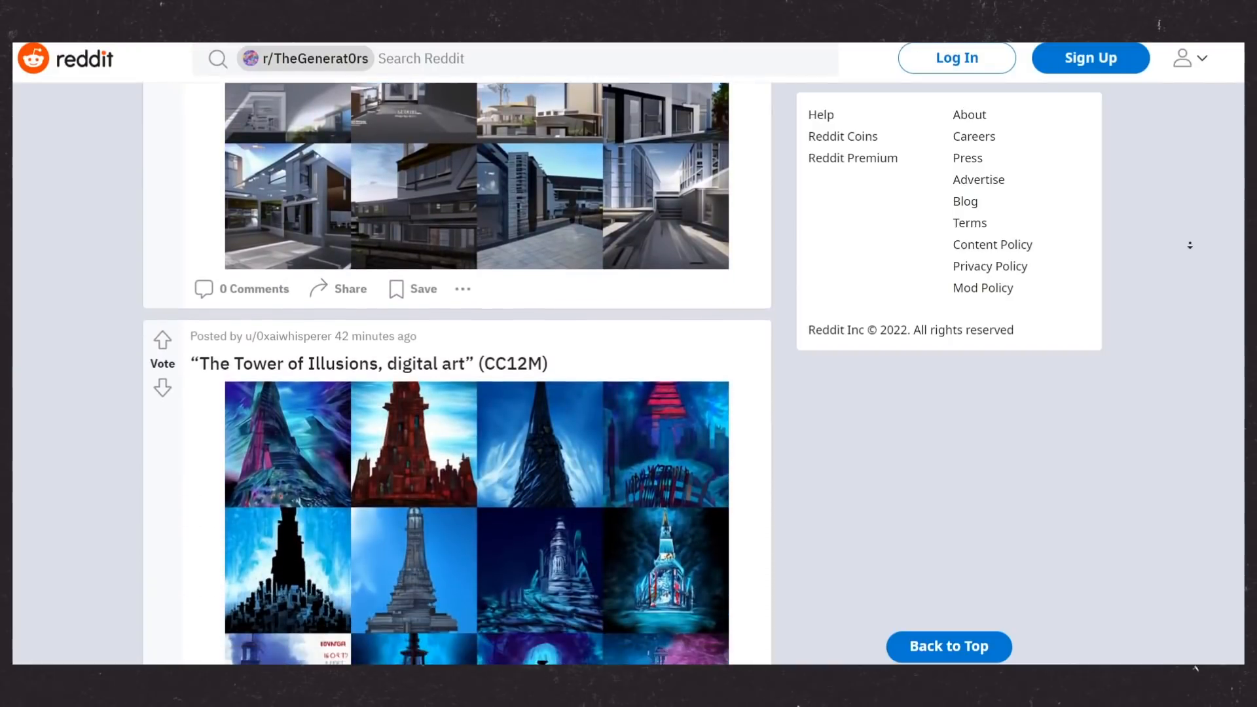
scroll(down, 3)
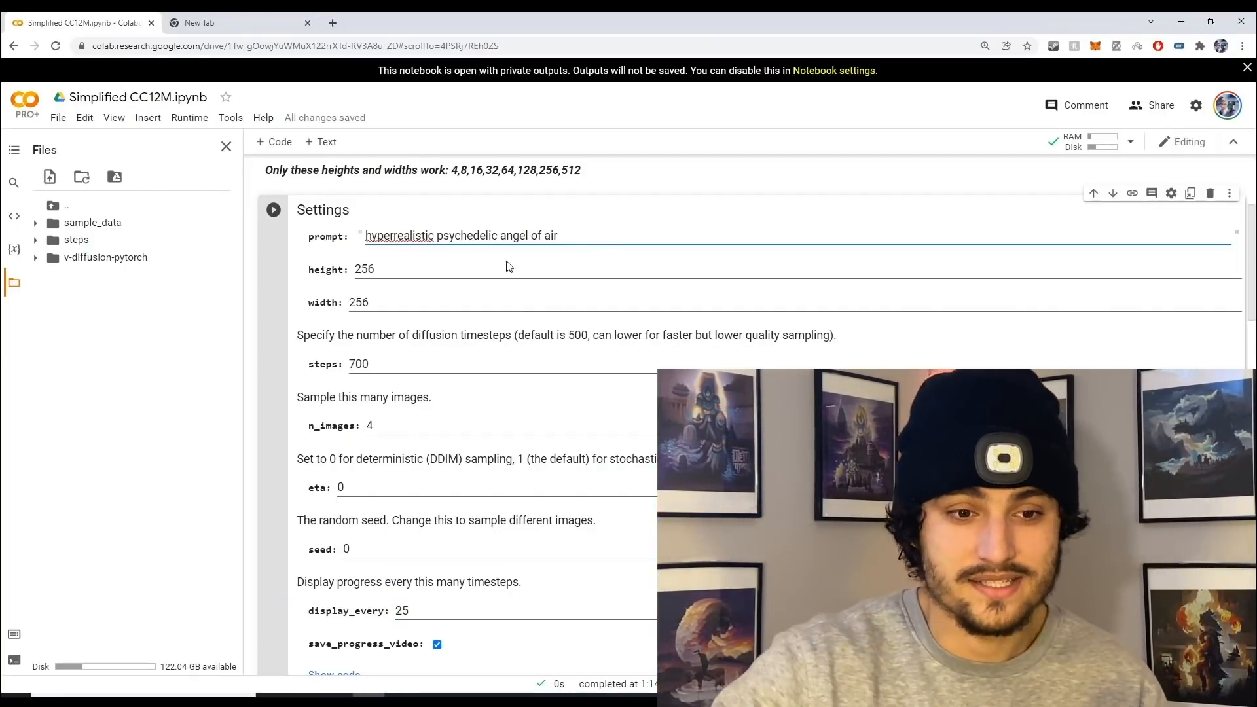
click(441, 270)
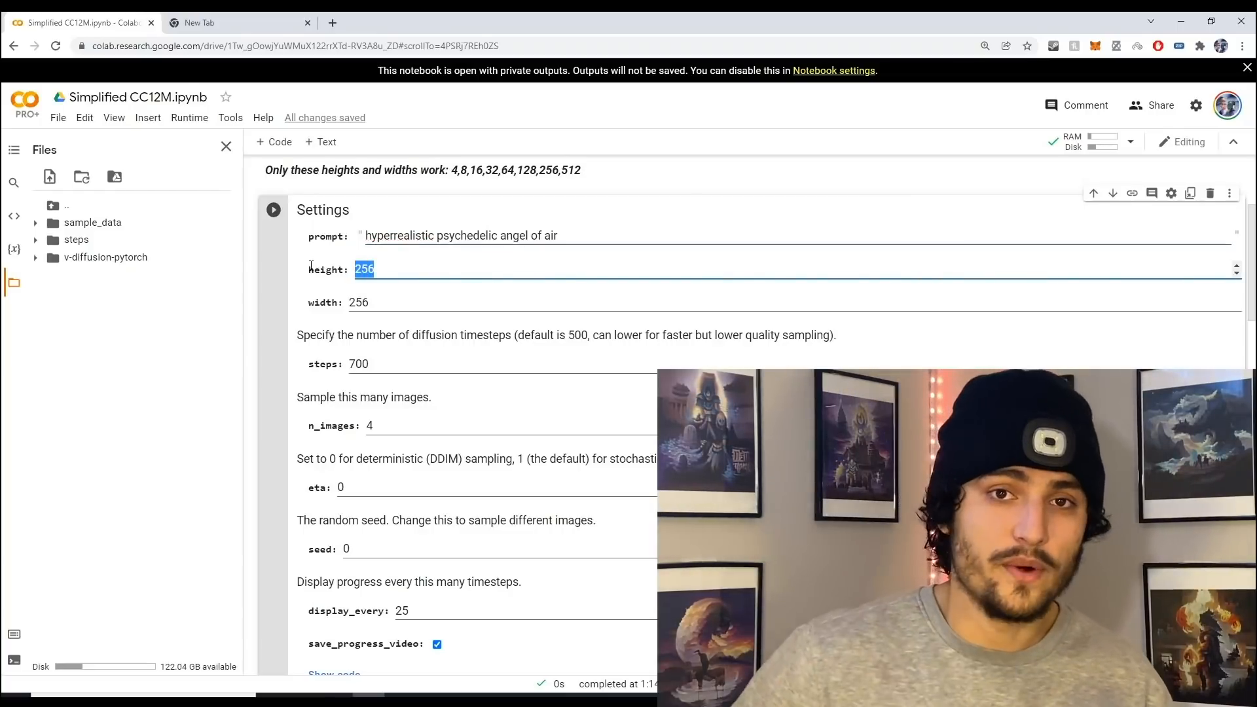
text(512)
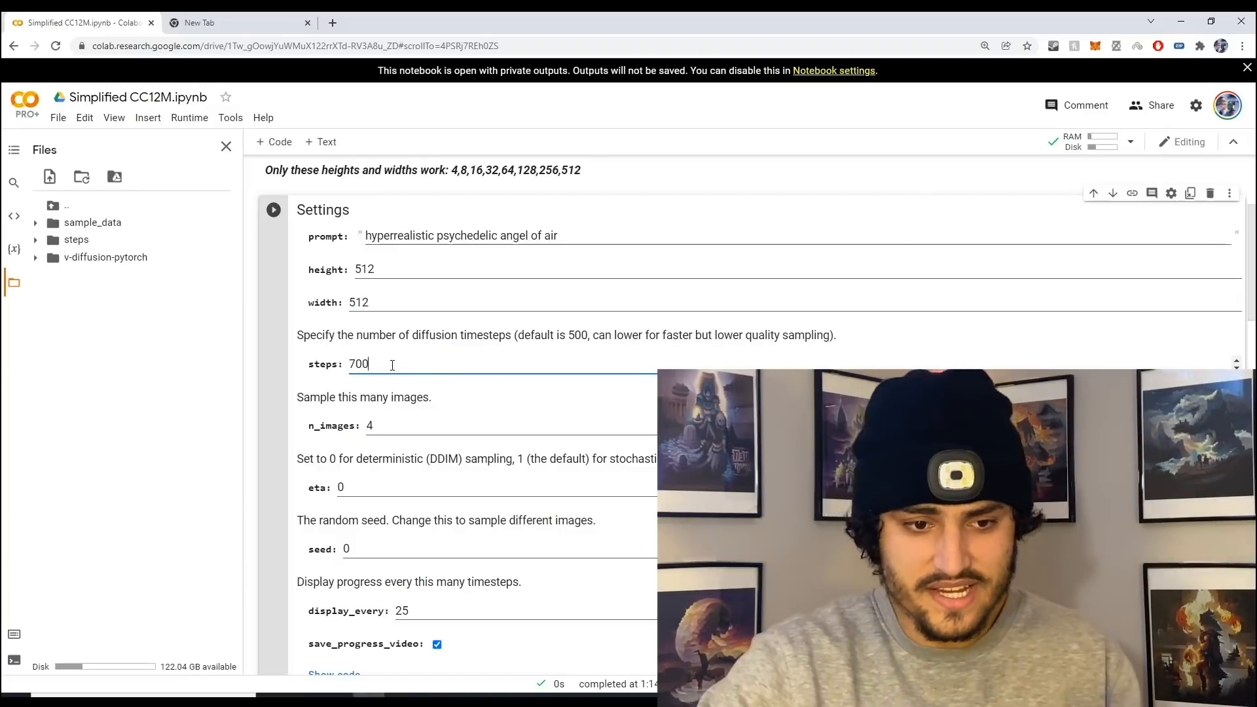
click(389, 425)
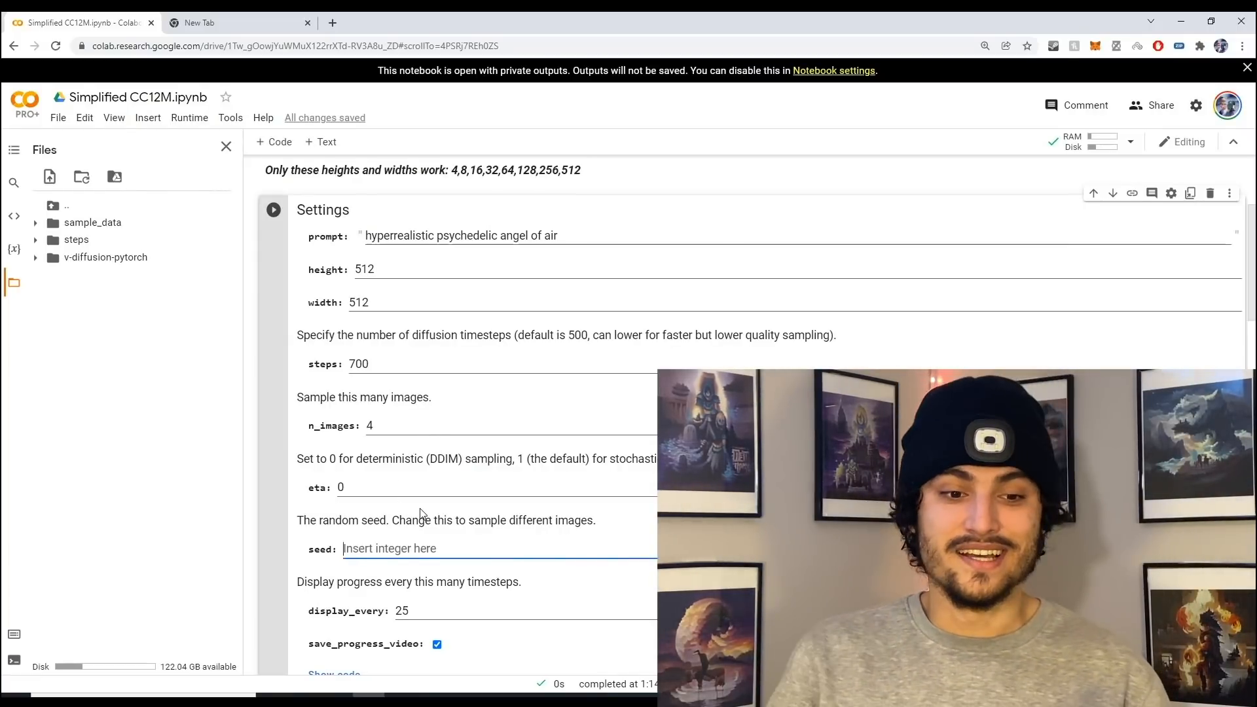
scroll(down, 3)
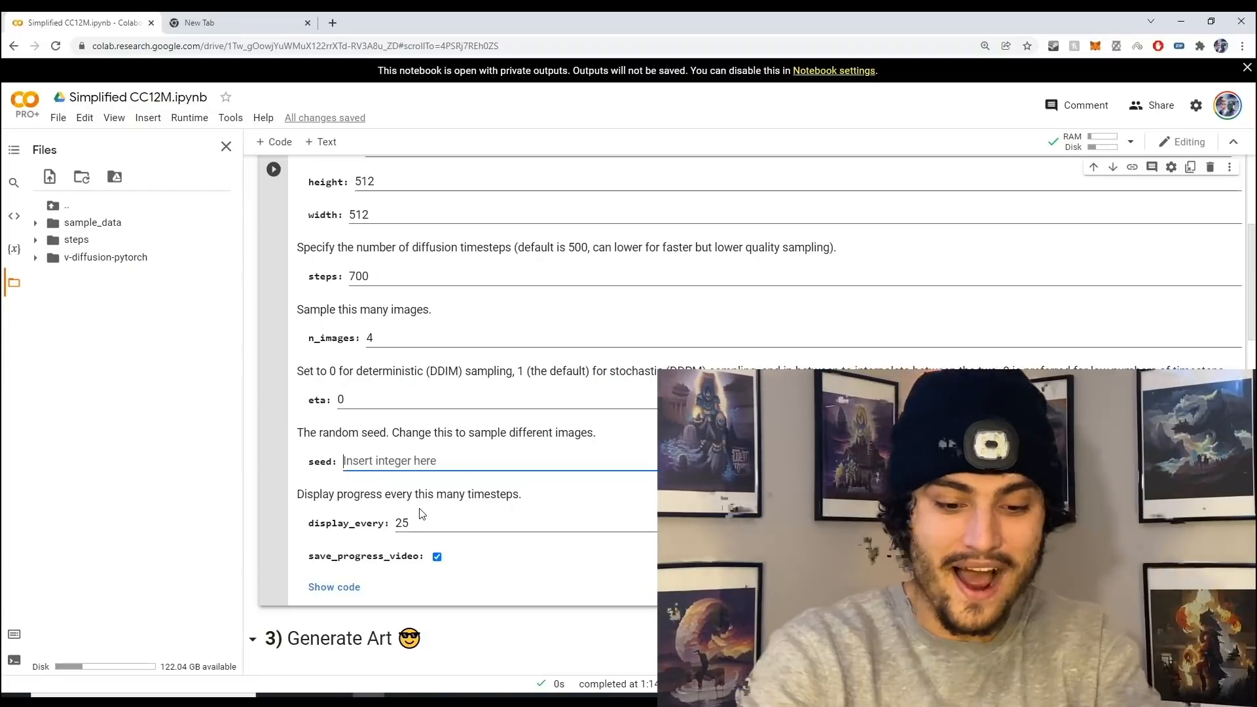
text(525327527359832523)
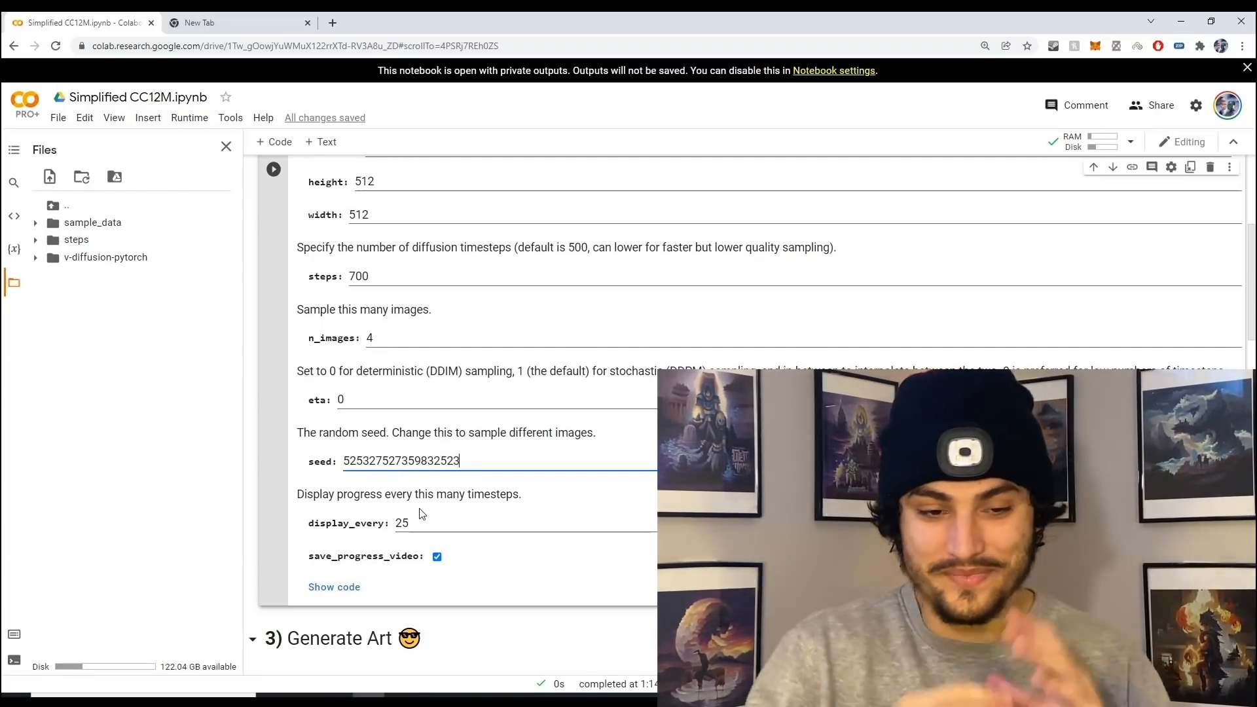
scroll(up, 3)
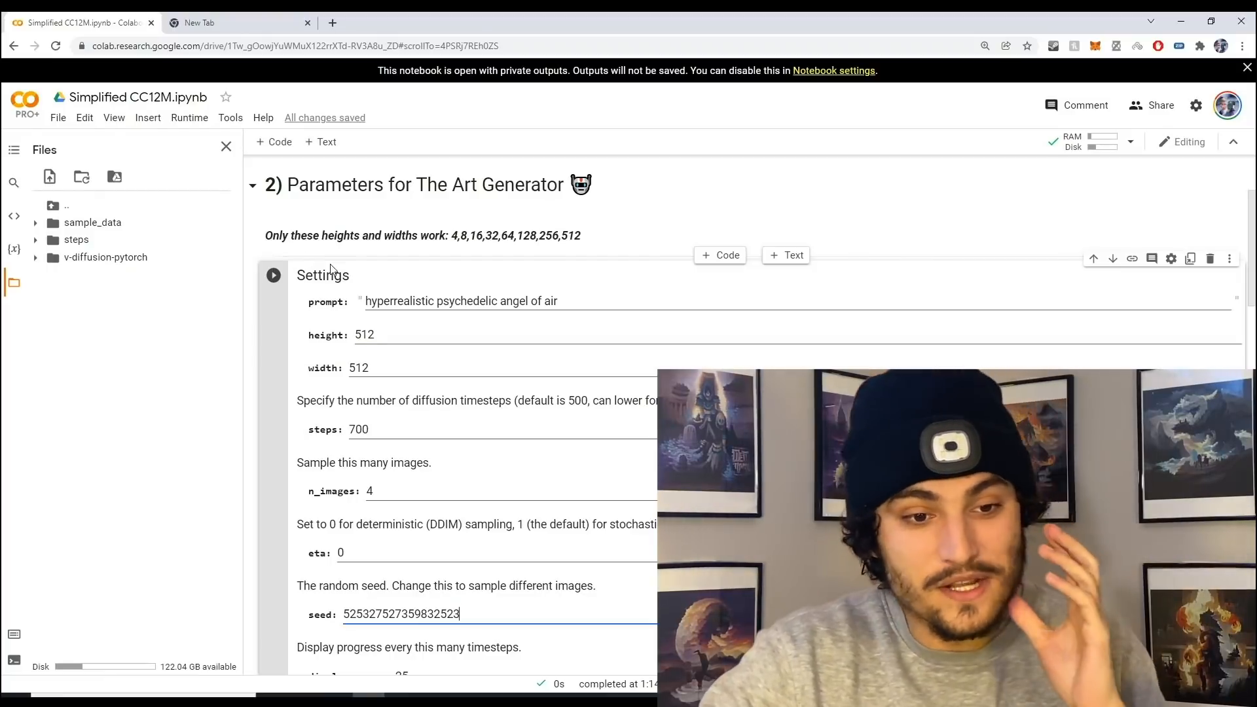
Apply the settings and run the generator for the angel of air prompt over 700 steps.
scroll(down, 3)
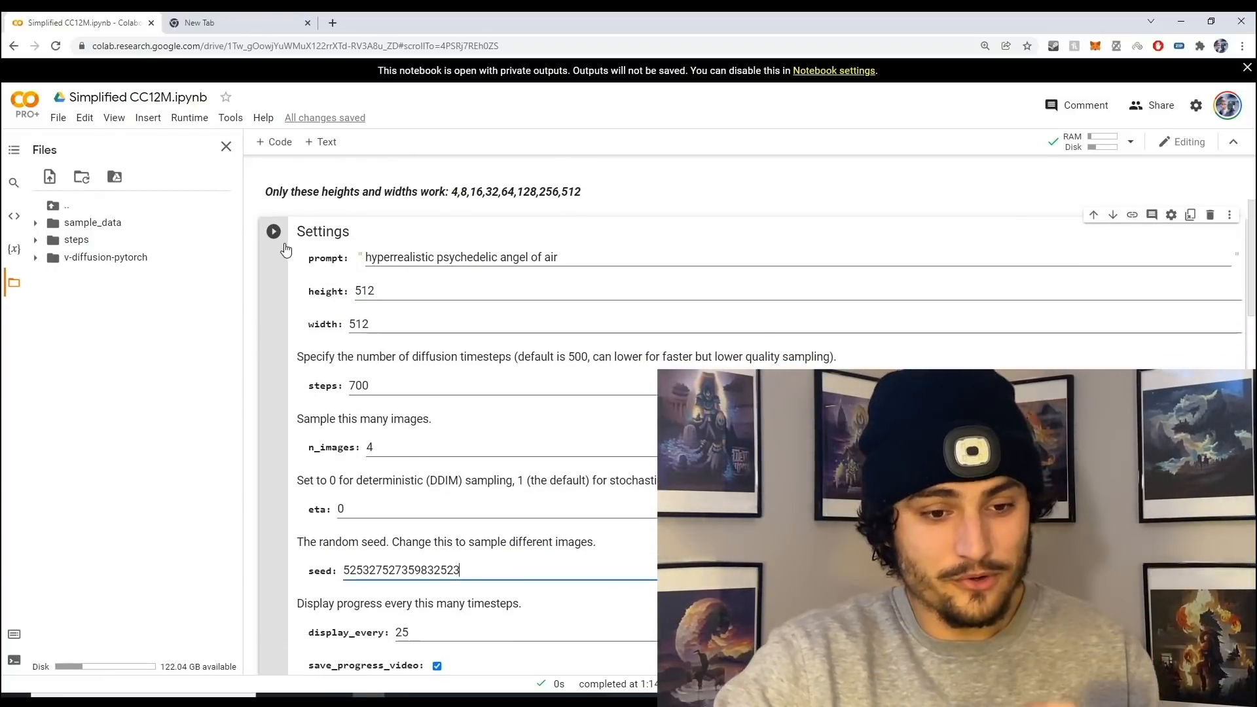
mouse_move(273, 231)
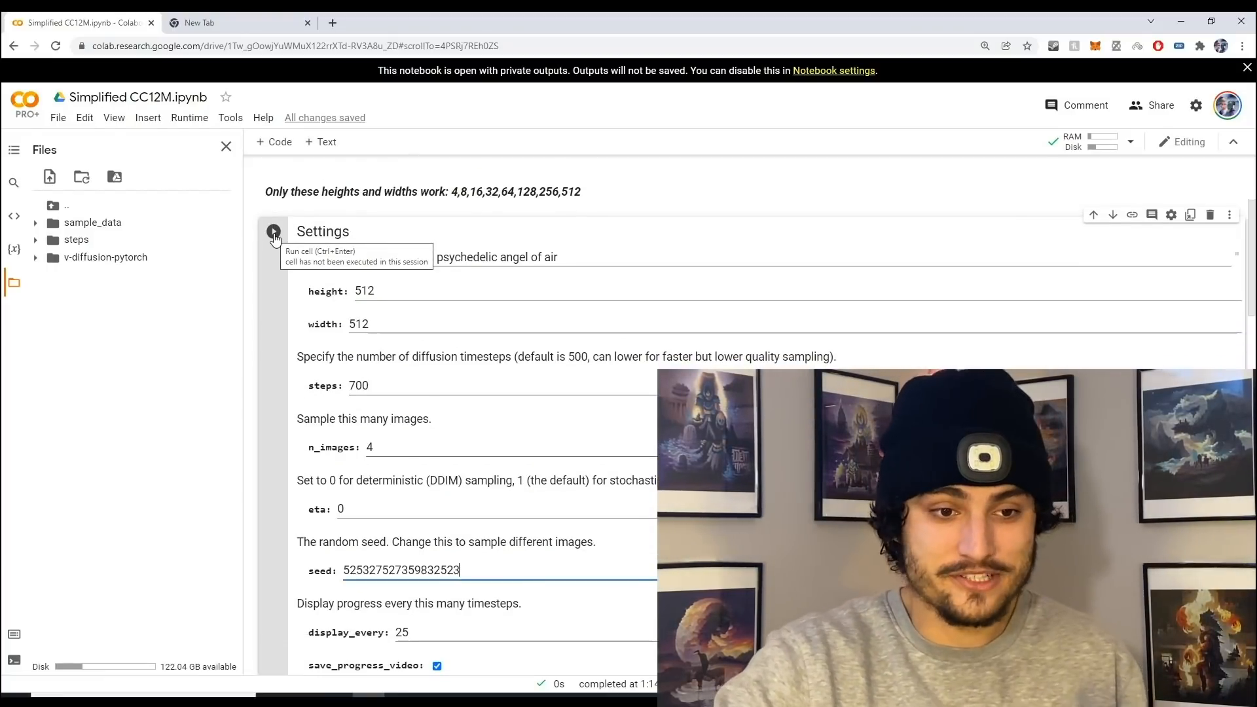
scroll(down, 3)
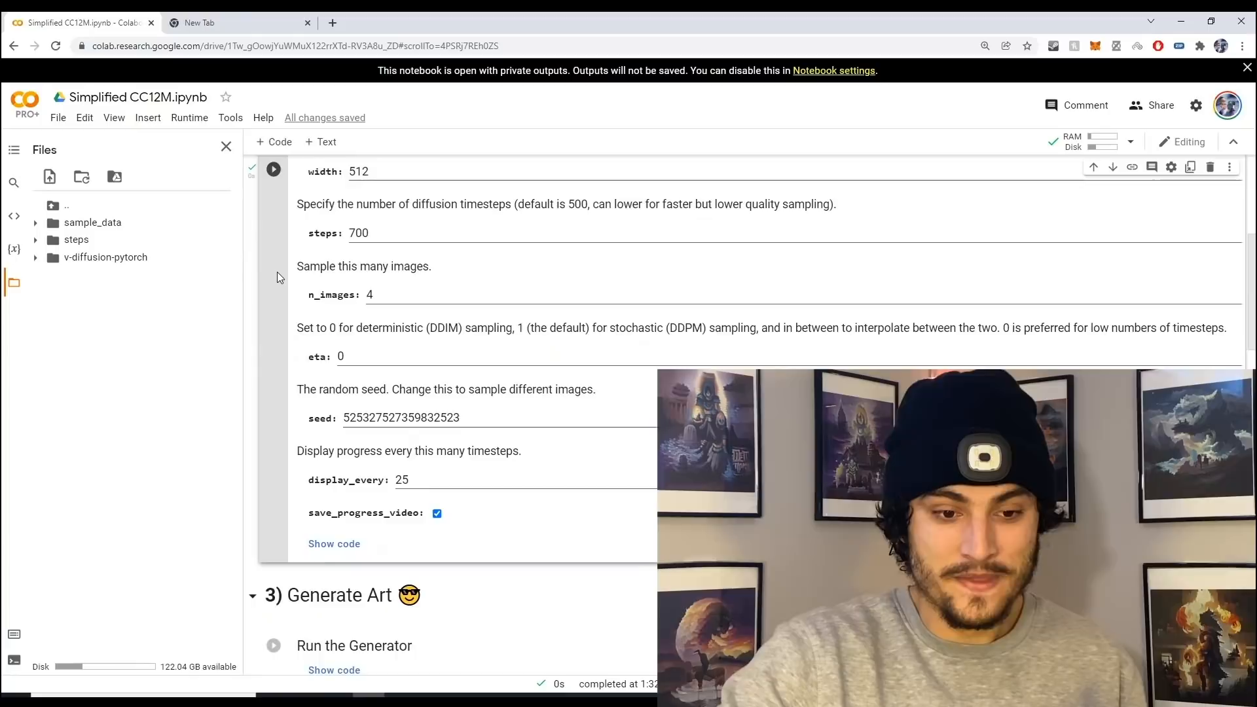
scroll(down, 3)
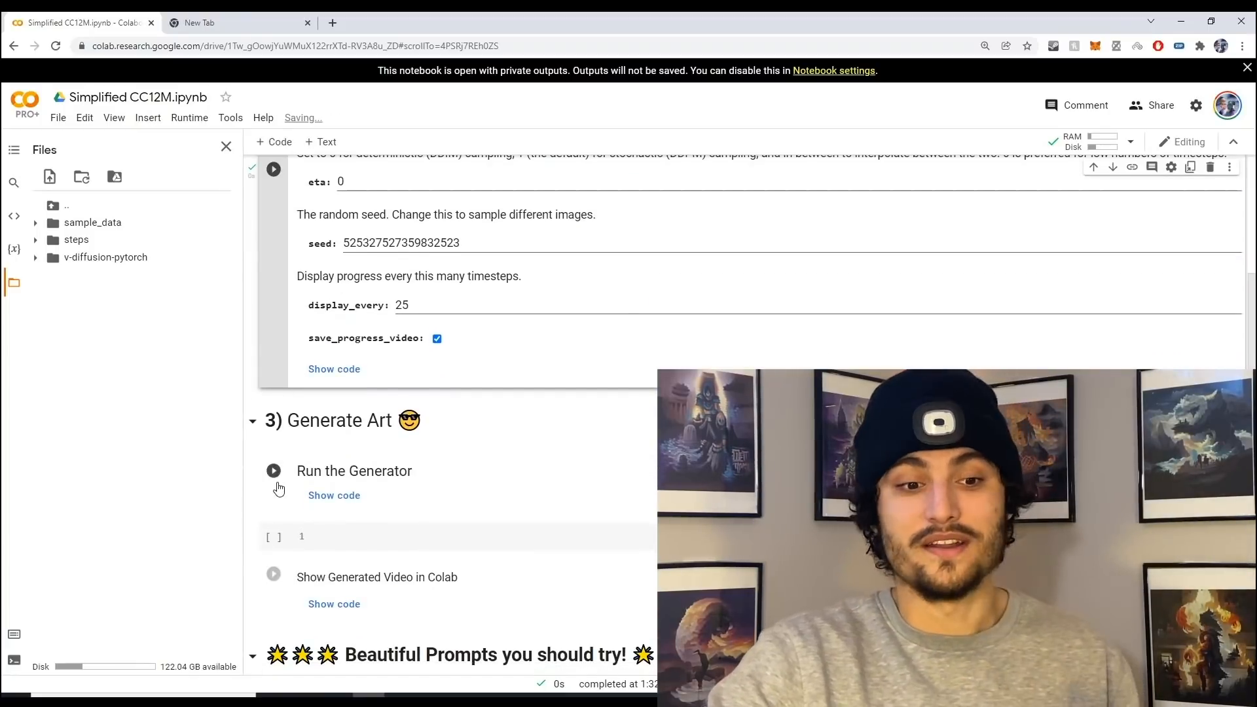
click(274, 470)
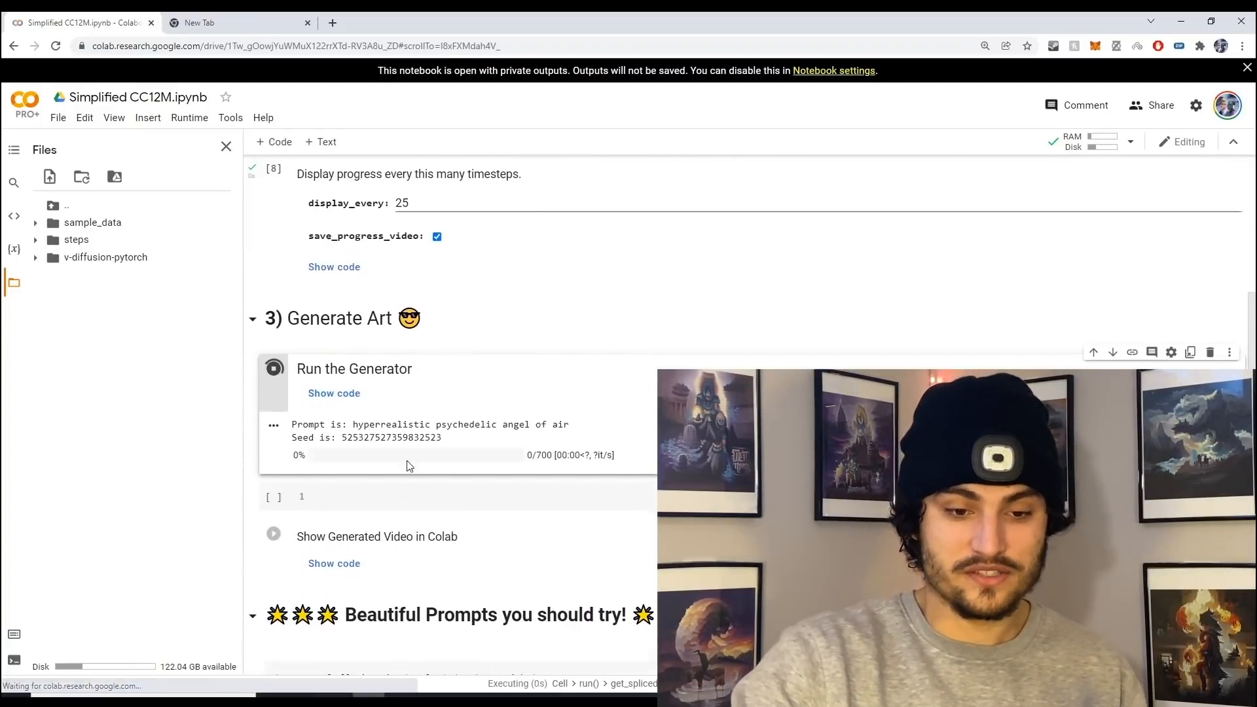
scroll(down, 3)
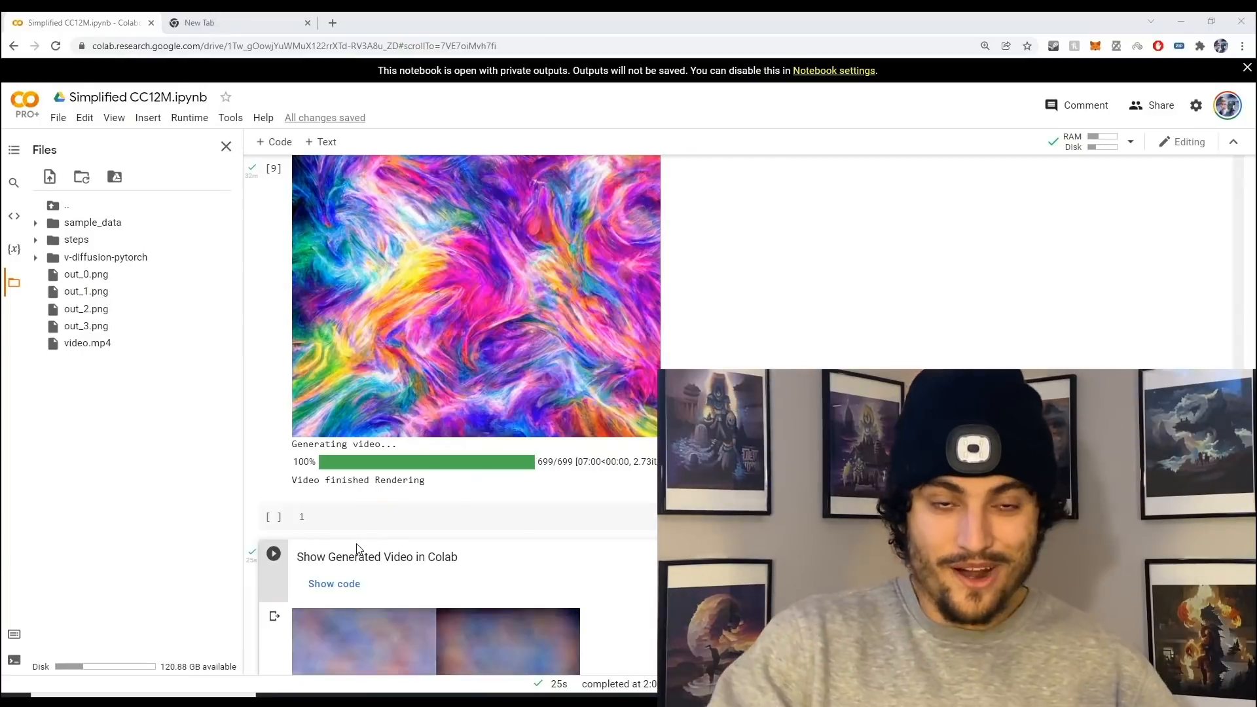
mouse_move(473, 482)
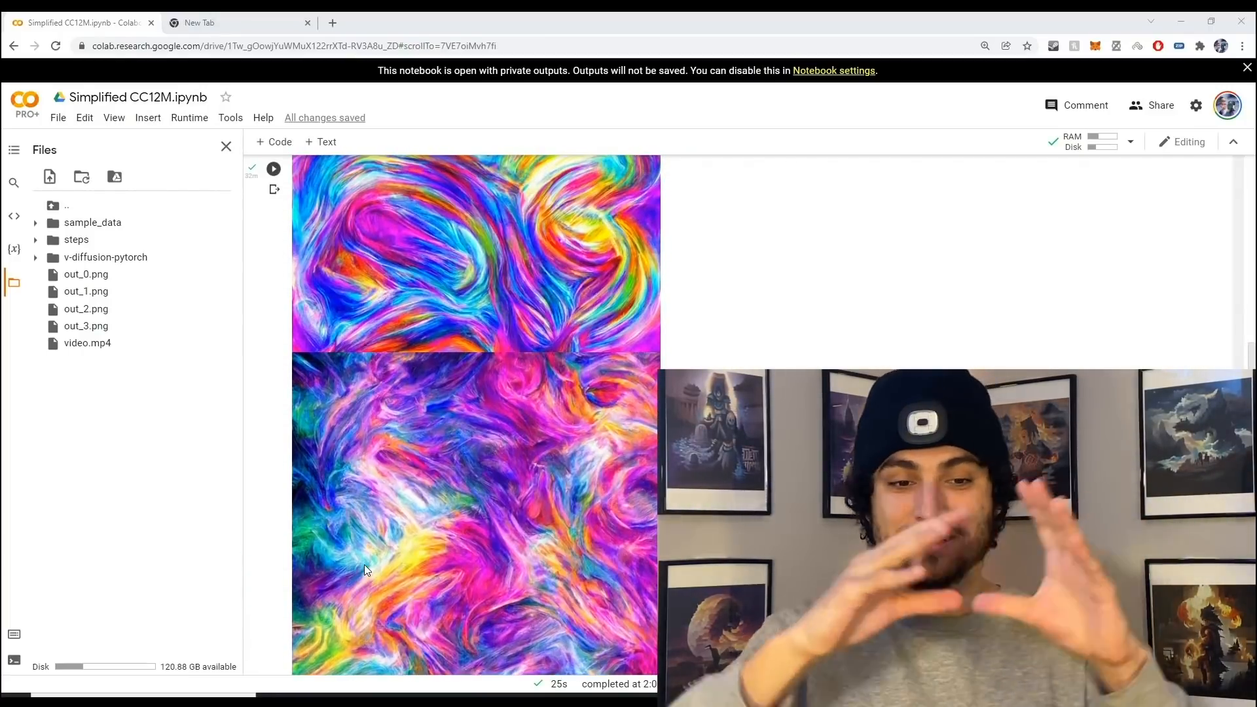
mouse_move(505, 501)
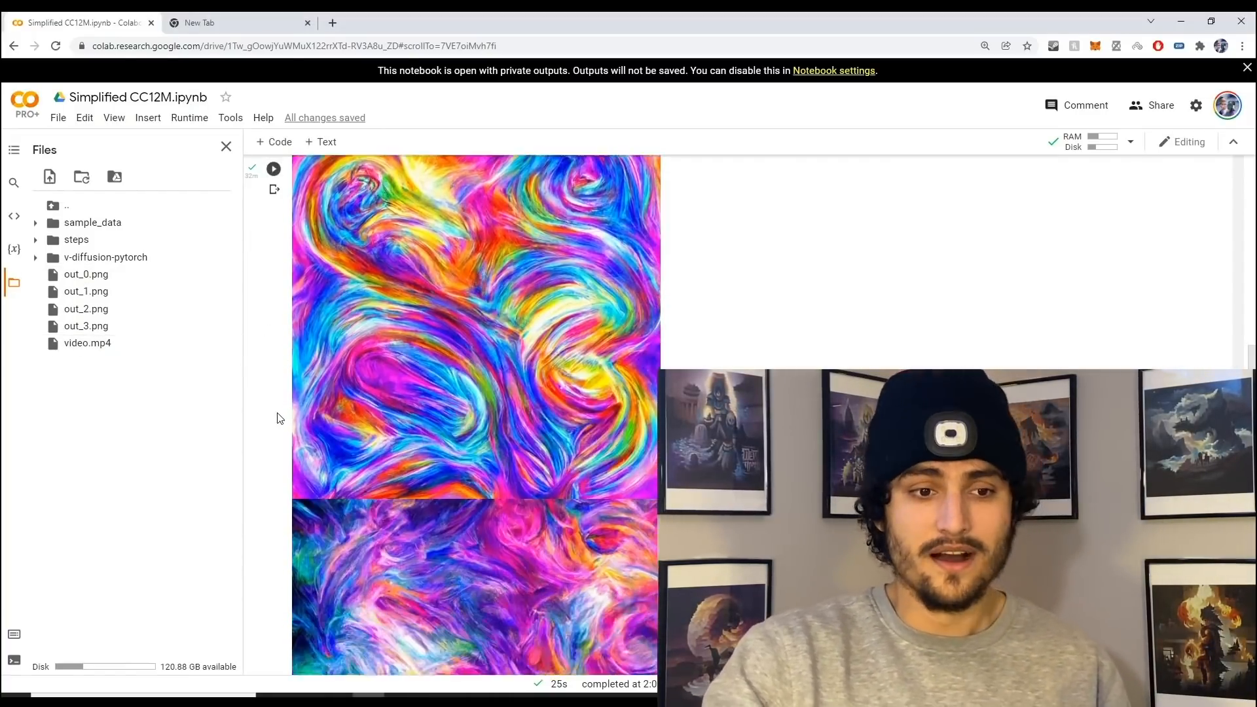
Choose 1.75 playback speed and play the angel-of-air progress video.
scroll(down, 3)
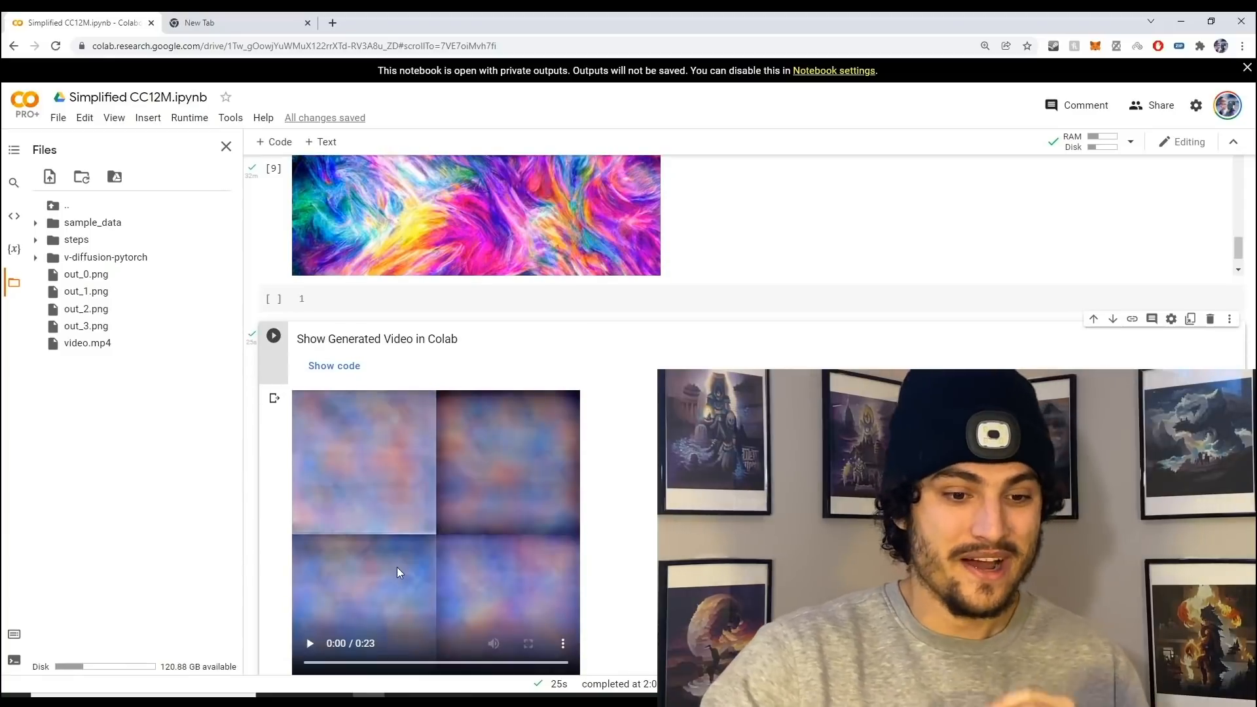
scroll(down, 3)
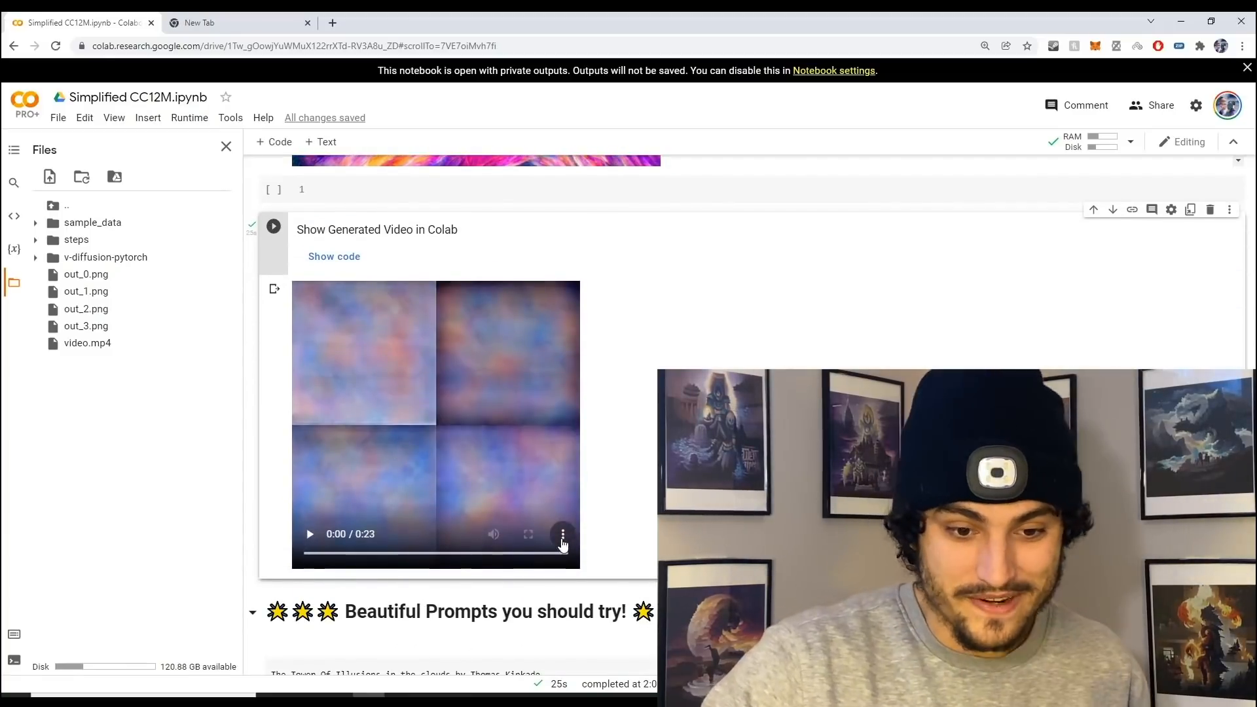
click(561, 534)
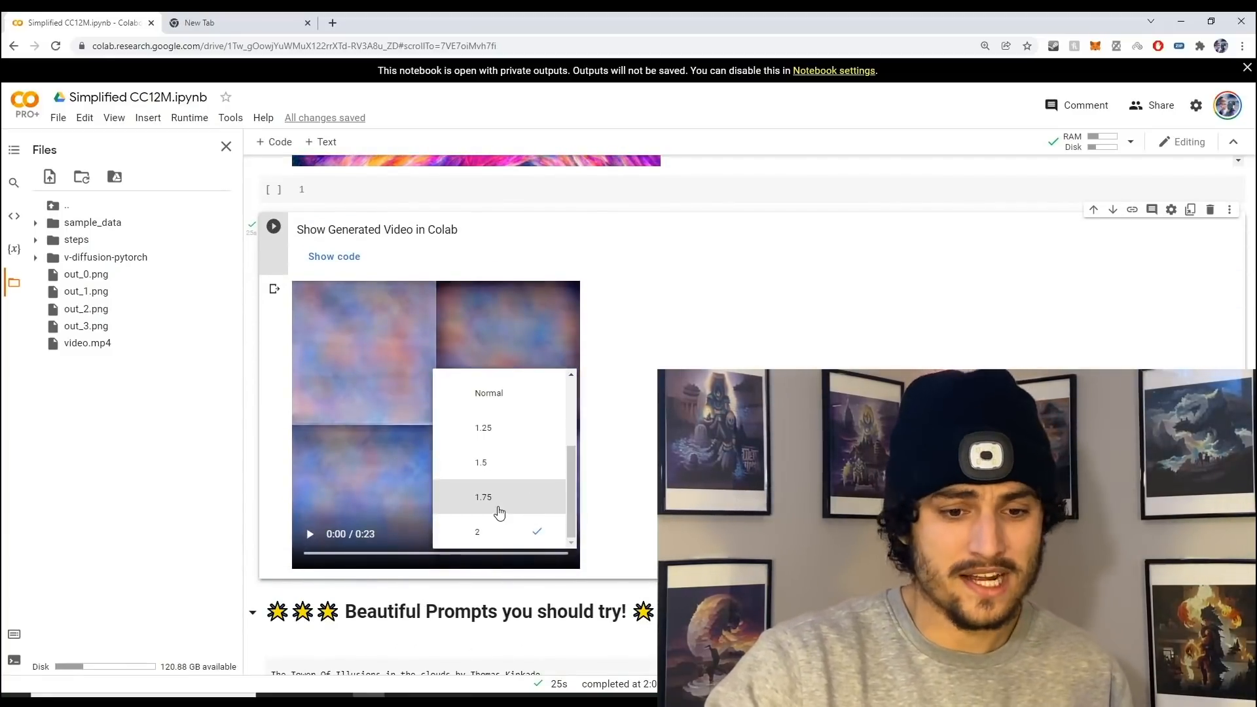
click(483, 496)
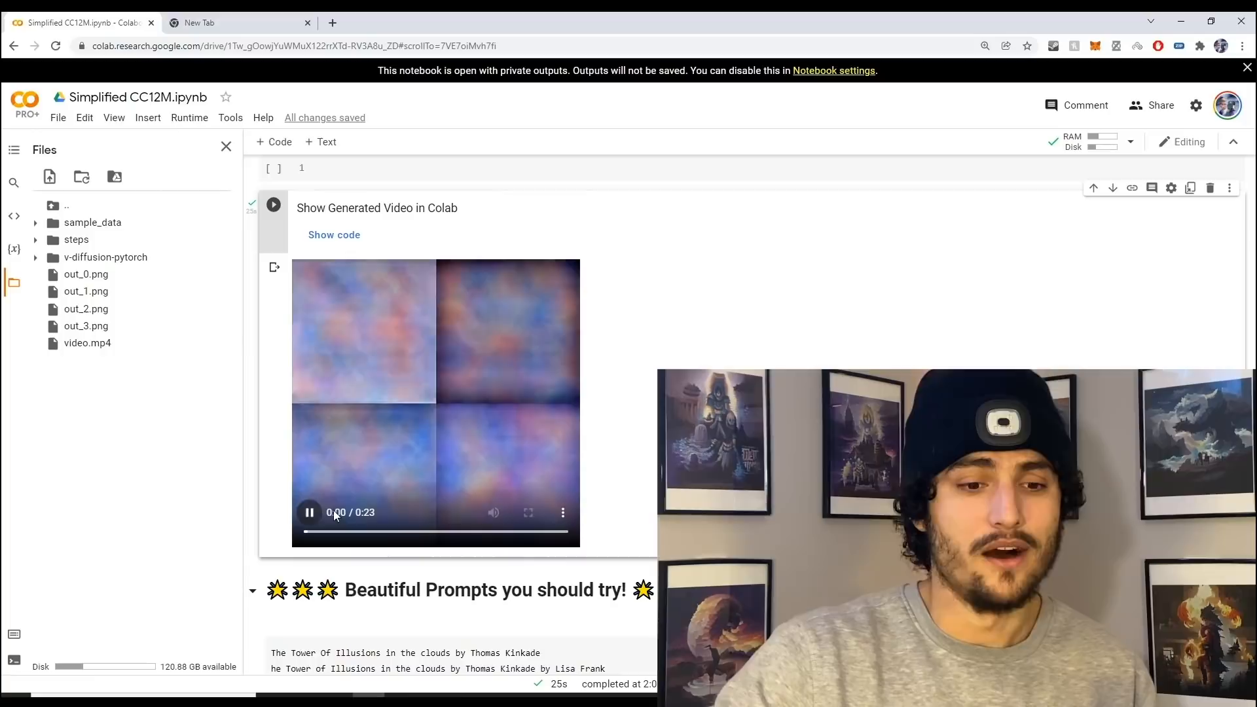